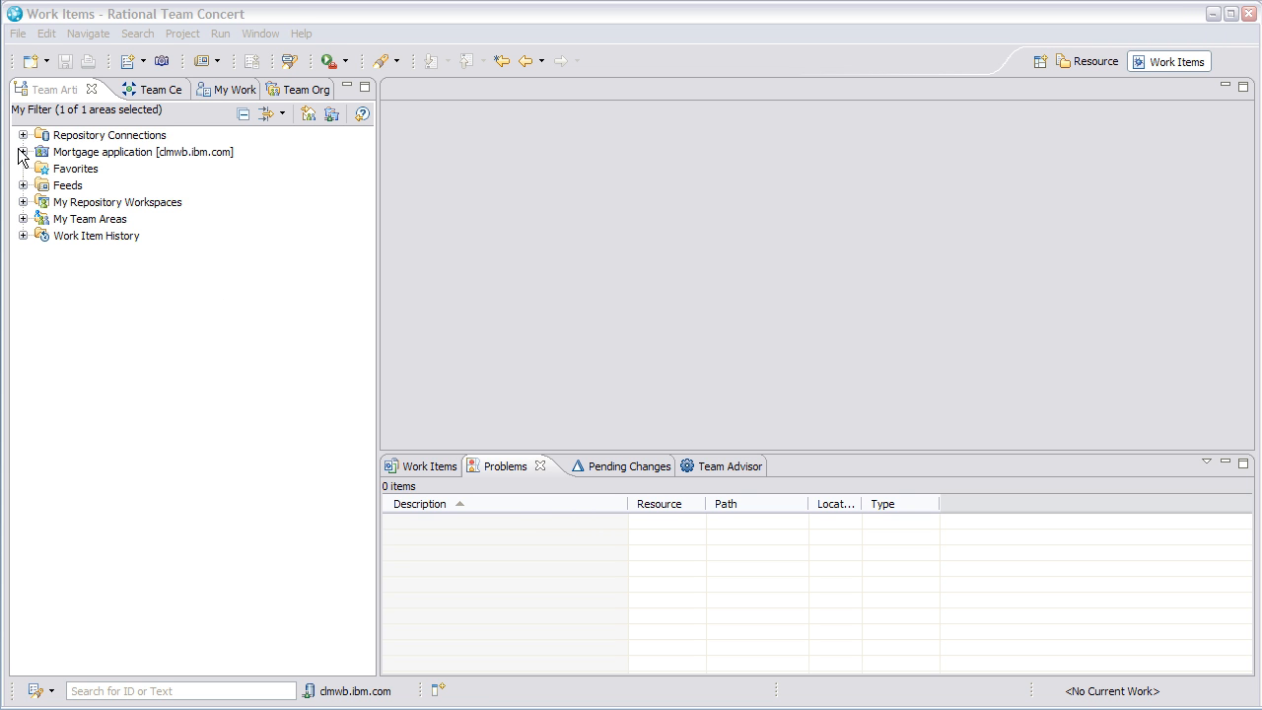
- Expand Mortgage application > Enterprise Extensions > Context-Aware Search, then open the Context-Aware Search tab
{"action": "left_click", "coordinate": [24, 152]}
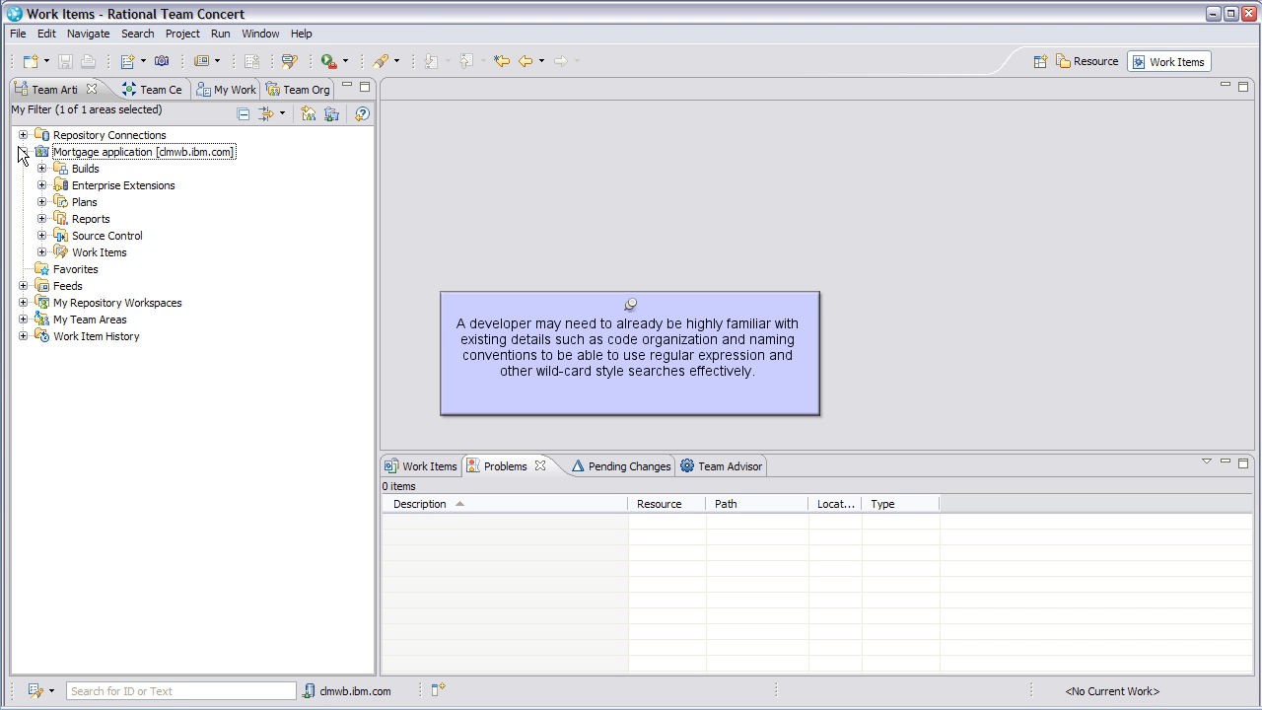
{"action": "left_click", "coordinate": [42, 186]}
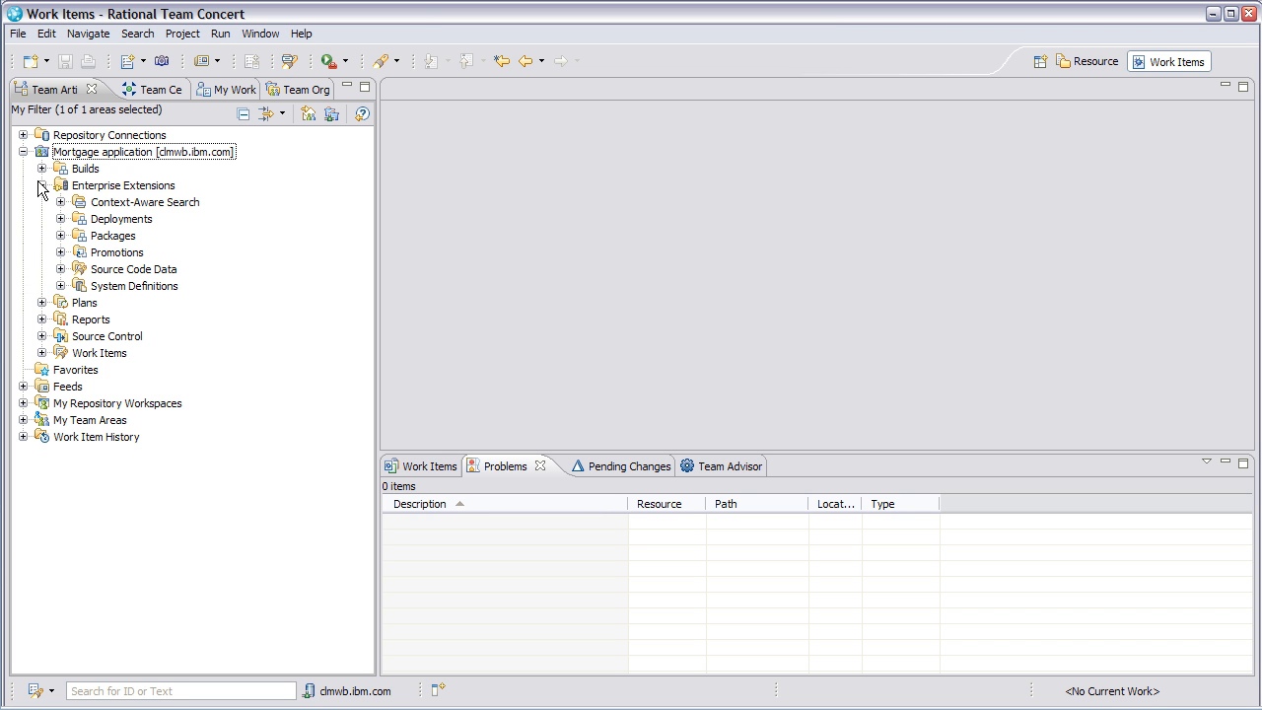
{"action": "left_click", "coordinate": [145, 201]}
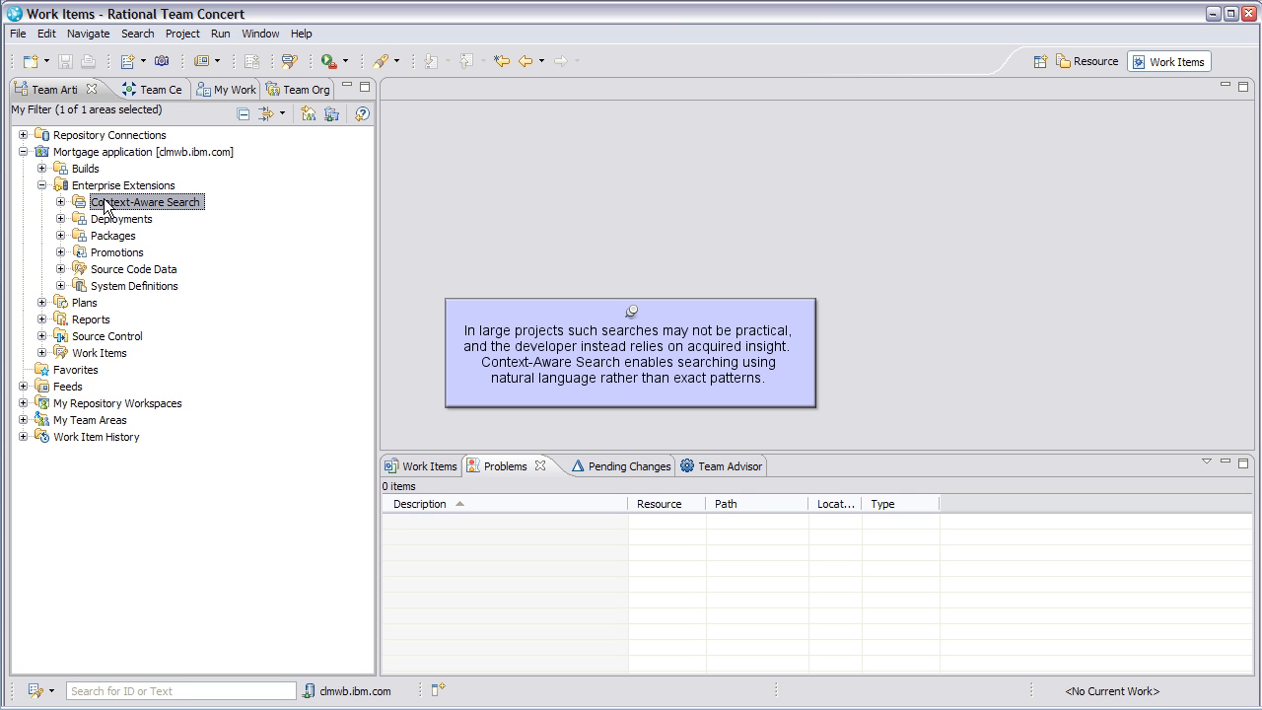
{"action": "left_click", "coordinate": [60, 202]}
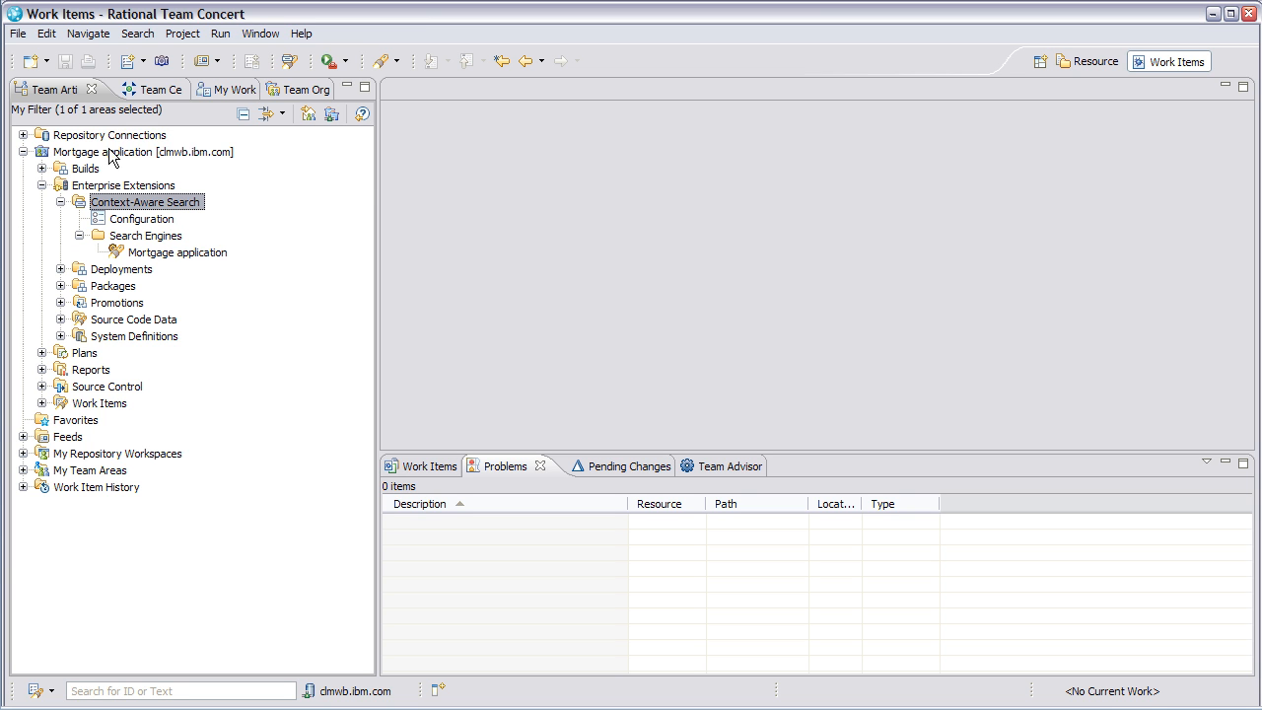
{"action": "left_click", "coordinate": [138, 35]}
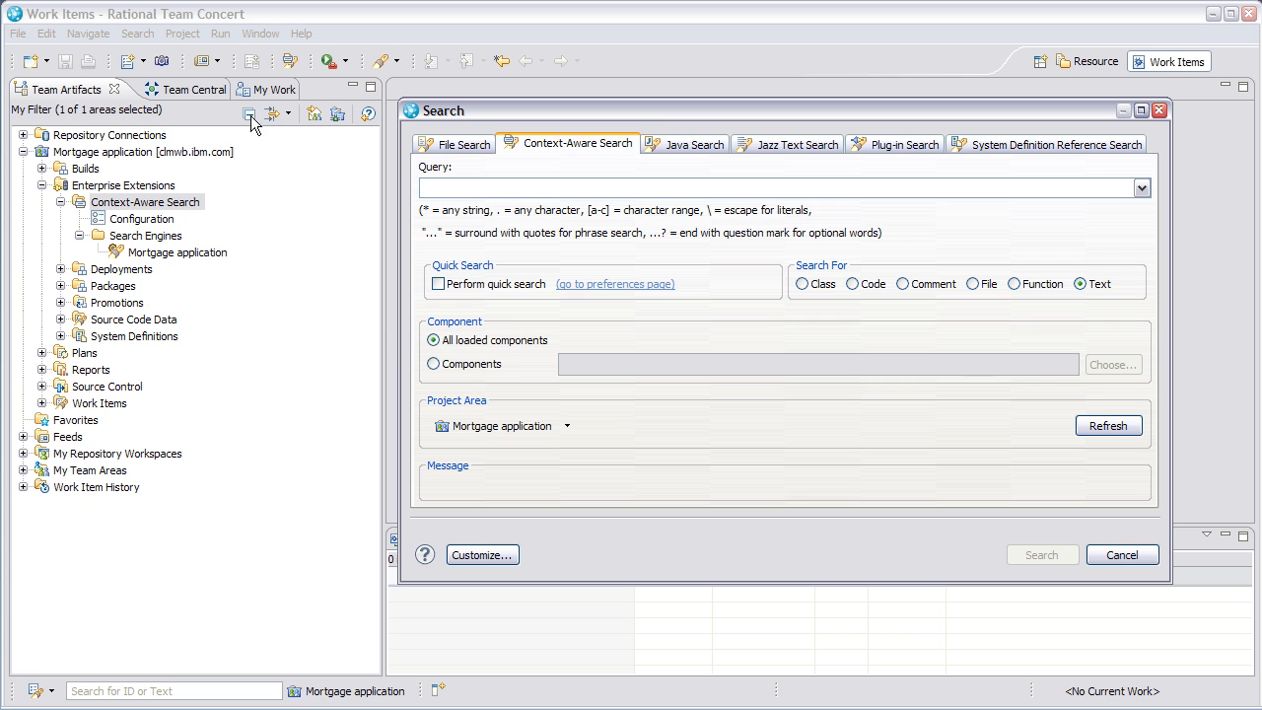
- Search for eps* with Context-Aware Search and let it run in the background
{"action": "type", "text": "e"}
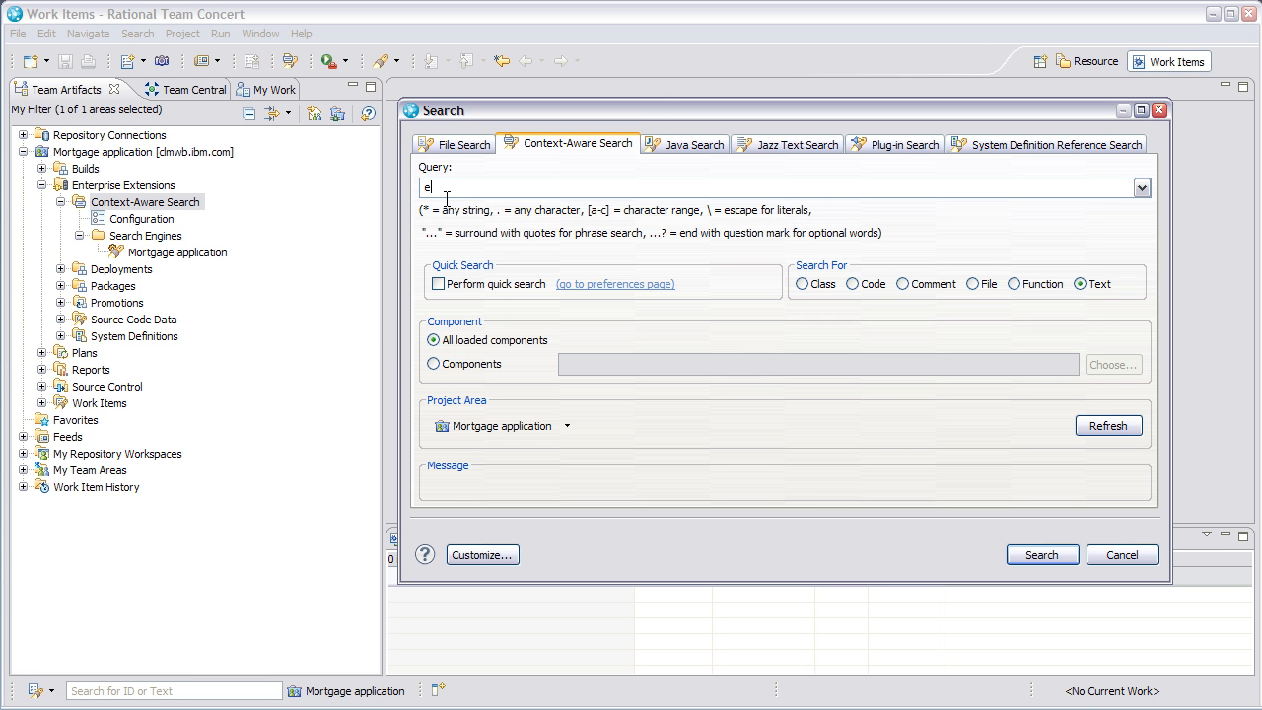
{"action": "type", "text": "ps"}
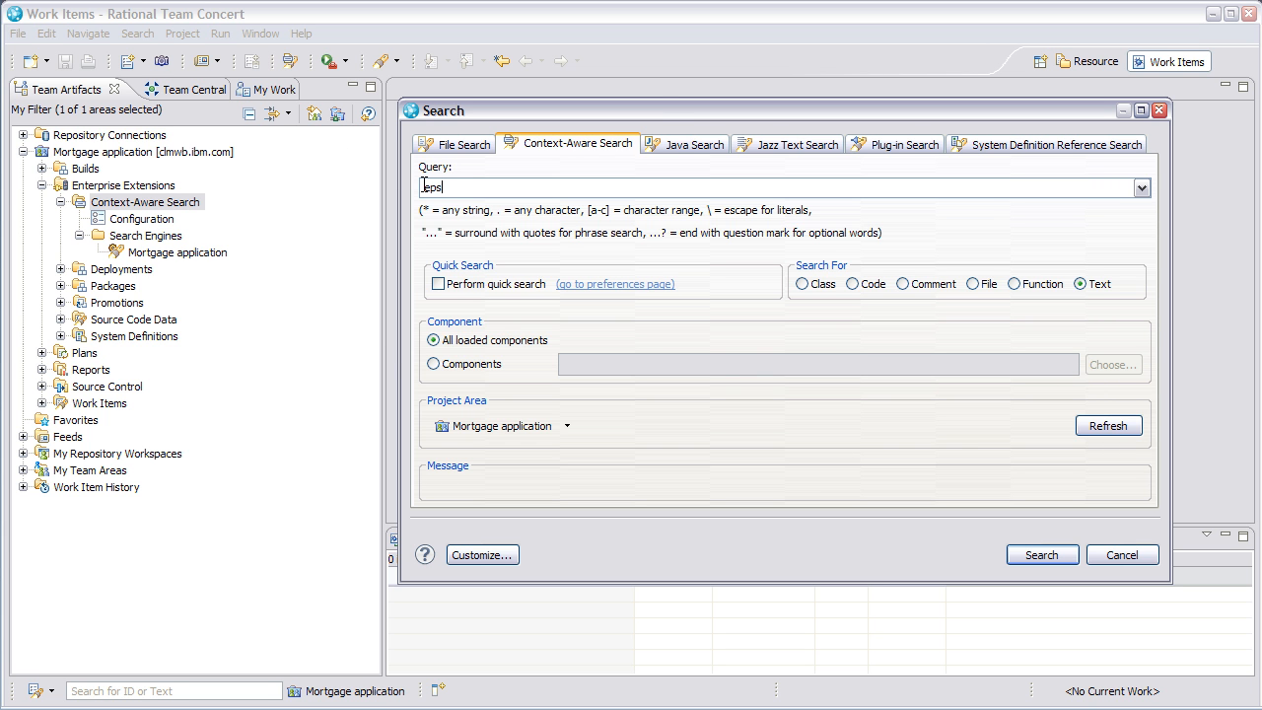
{"action": "type", "text": "*"}
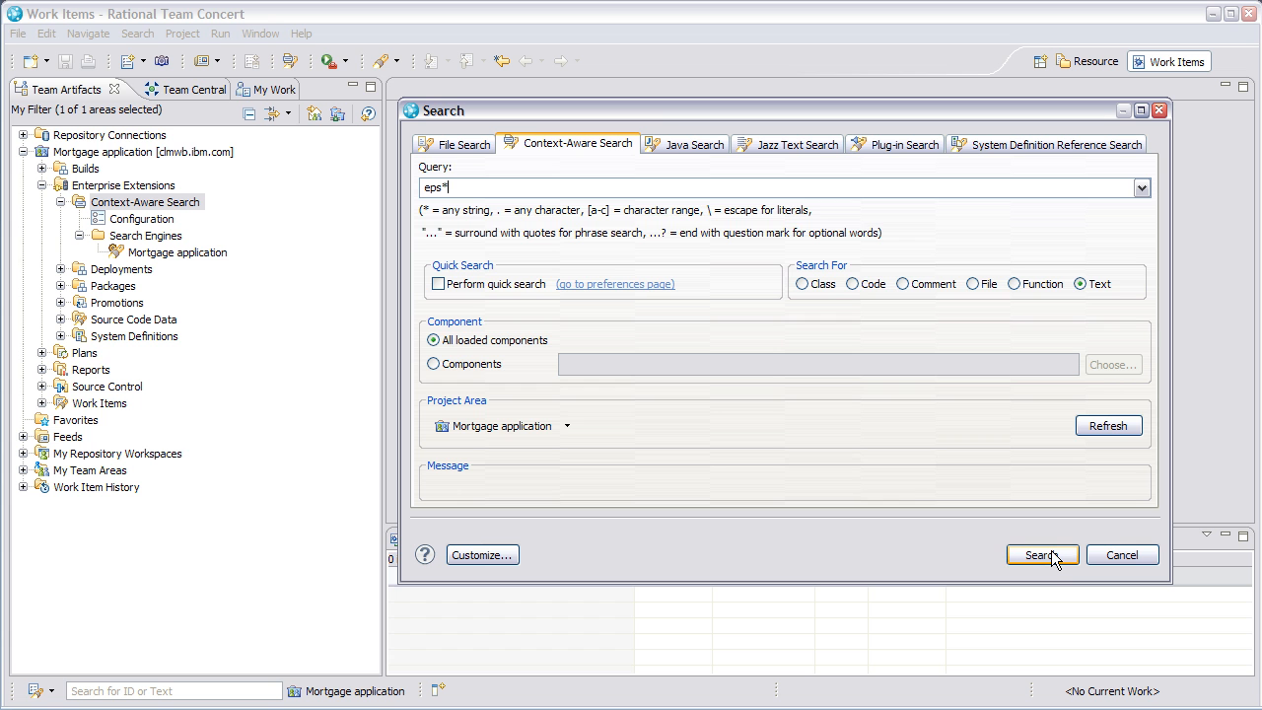
{"action": "left_click", "coordinate": [1040, 556]}
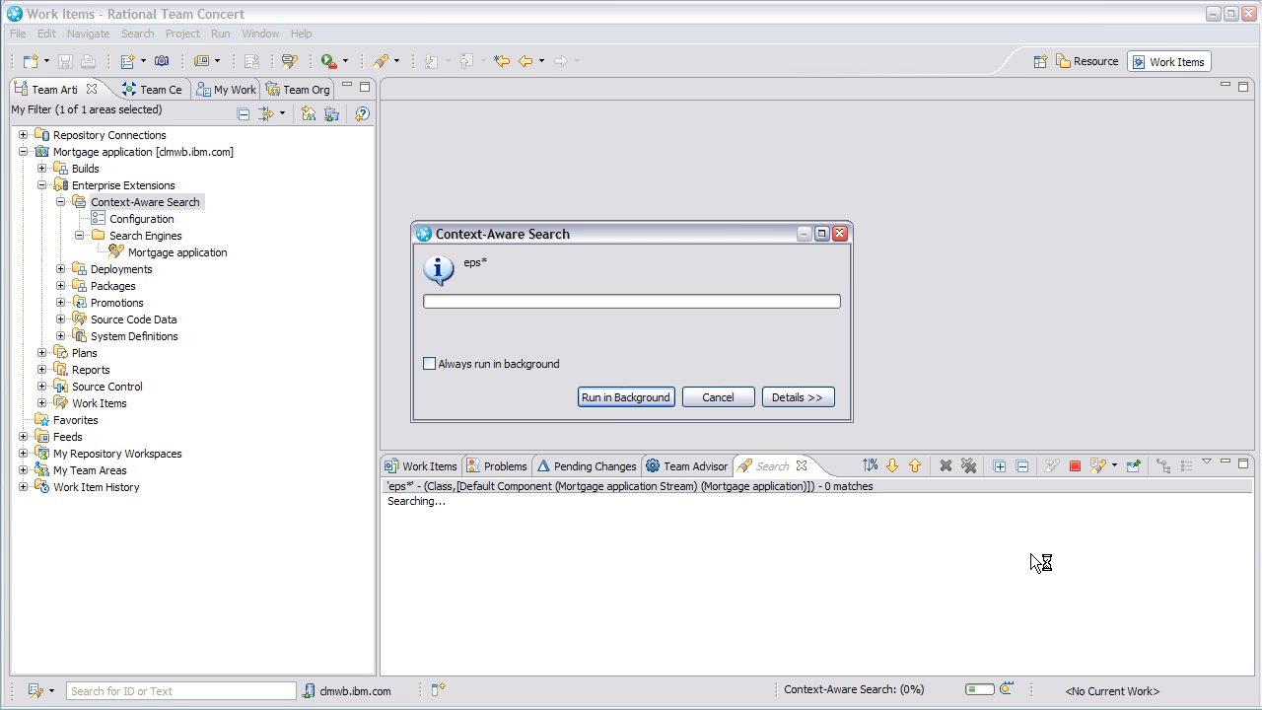
{"action": "left_click", "coordinate": [625, 396]}
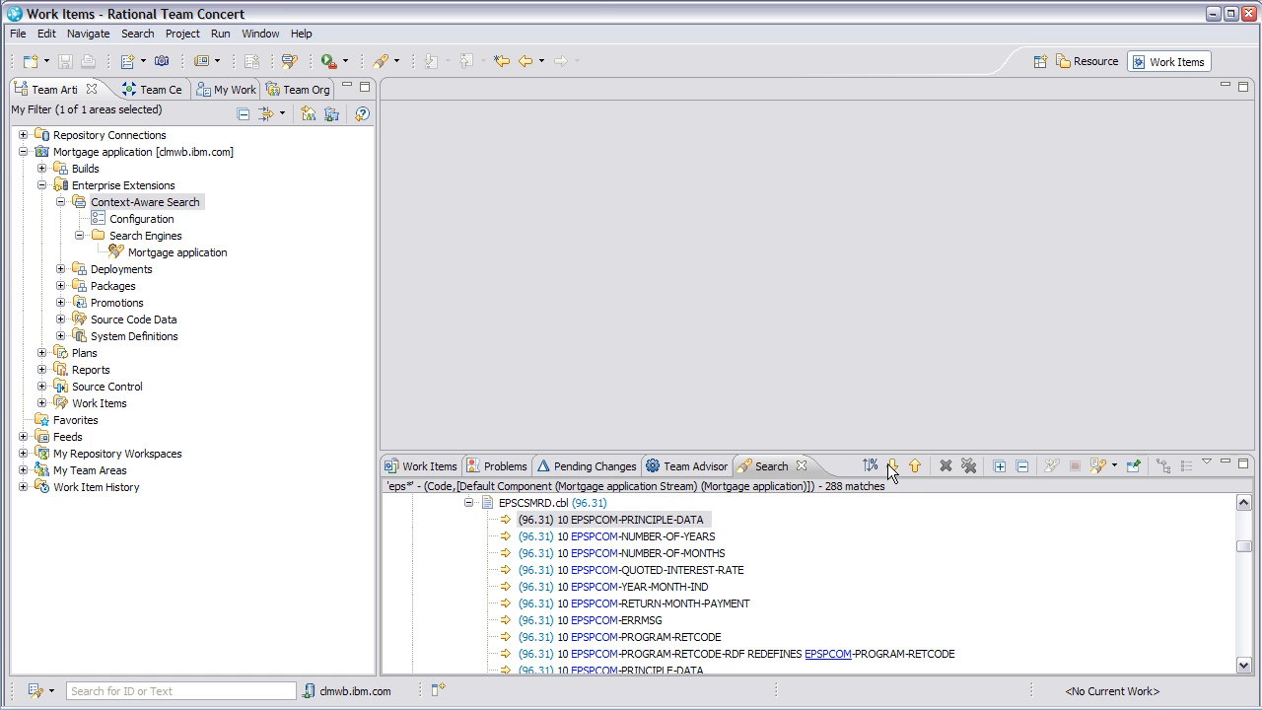
- Open an EPSCSMRD.cbl hit, step to the next hit, remove it, and expand all results
{"action": "double_click", "coordinate": [642, 536]}
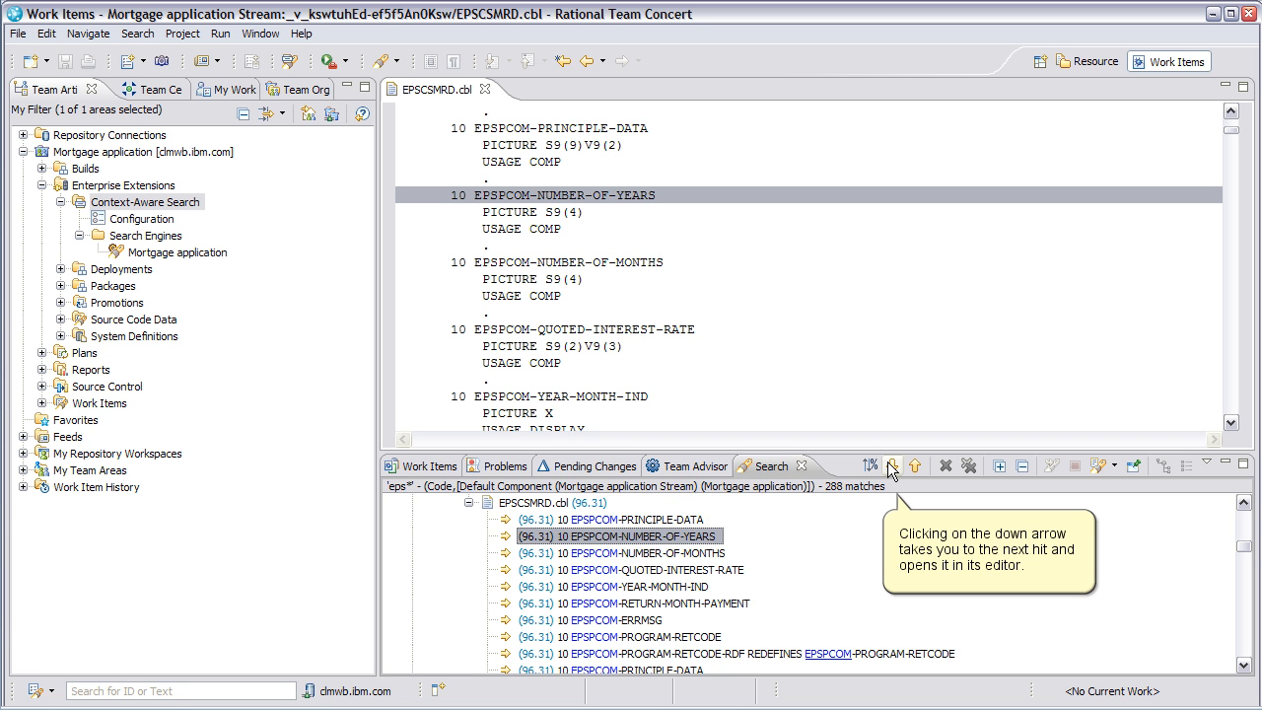
{"action": "left_click", "coordinate": [891, 465]}
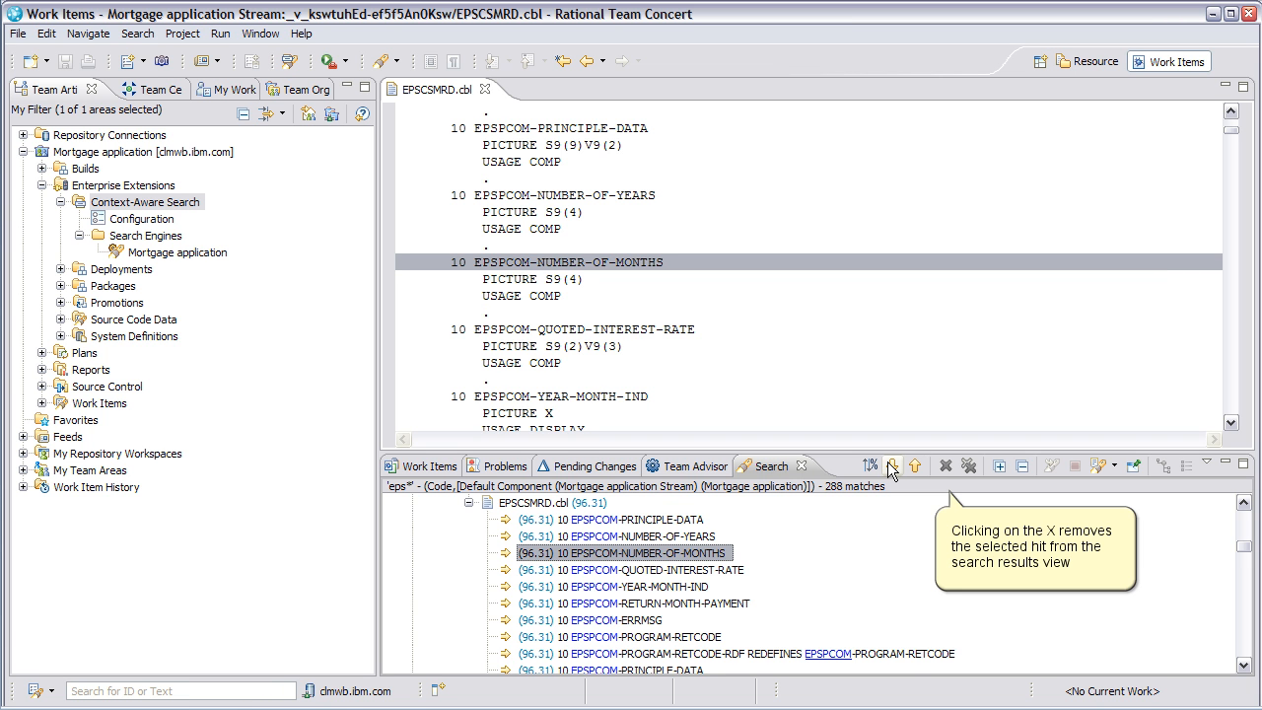
{"action": "left_click", "coordinate": [946, 465]}
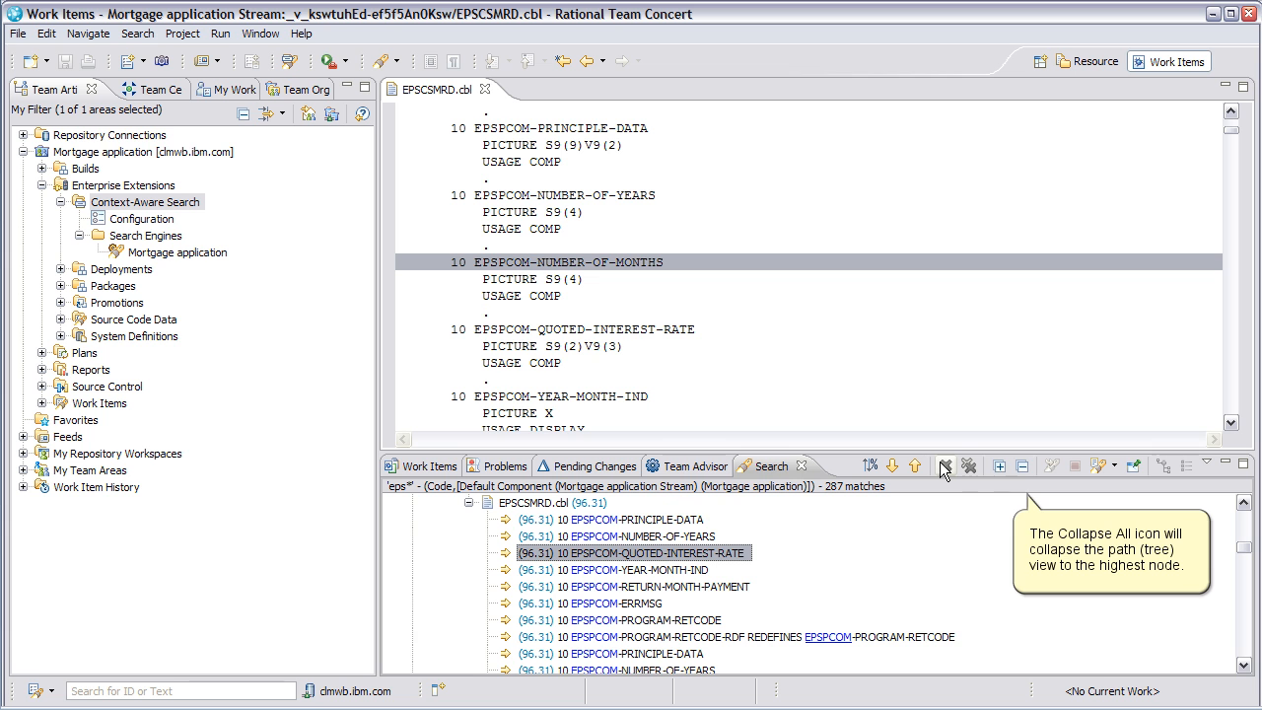
{"action": "mouse_move", "coordinate": [1022, 466]}
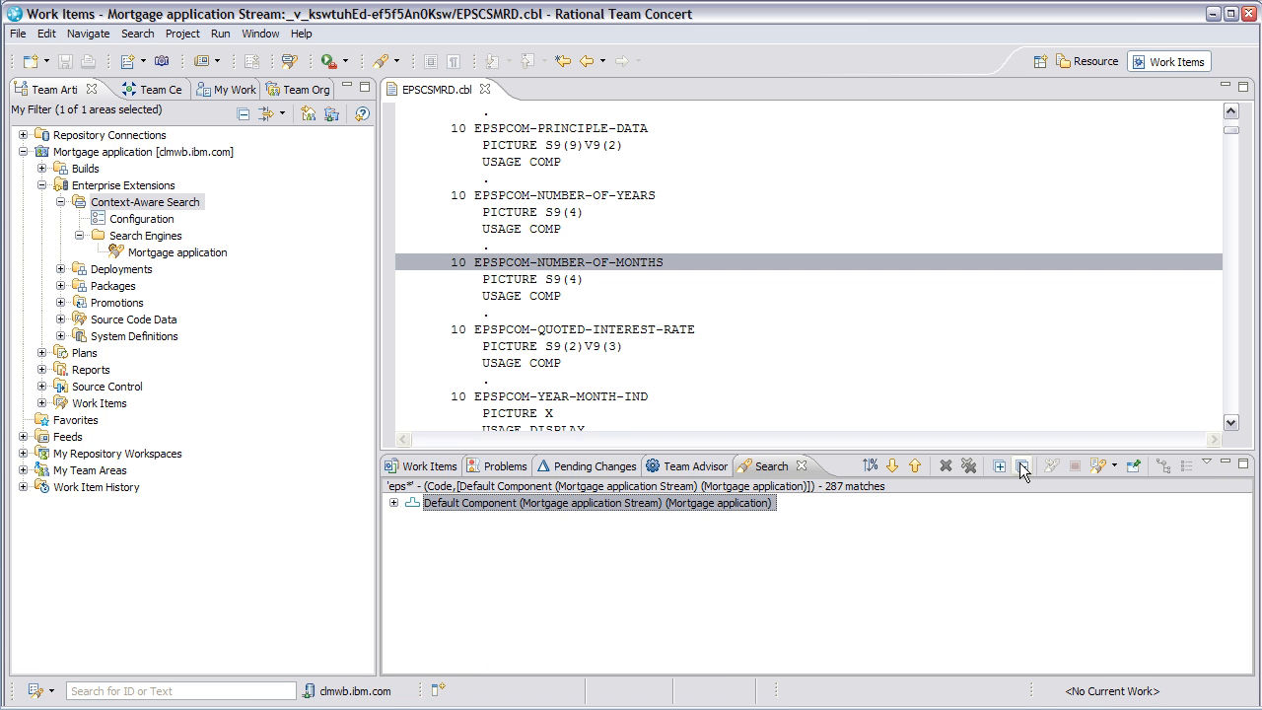
{"action": "mouse_move", "coordinate": [1022, 467]}
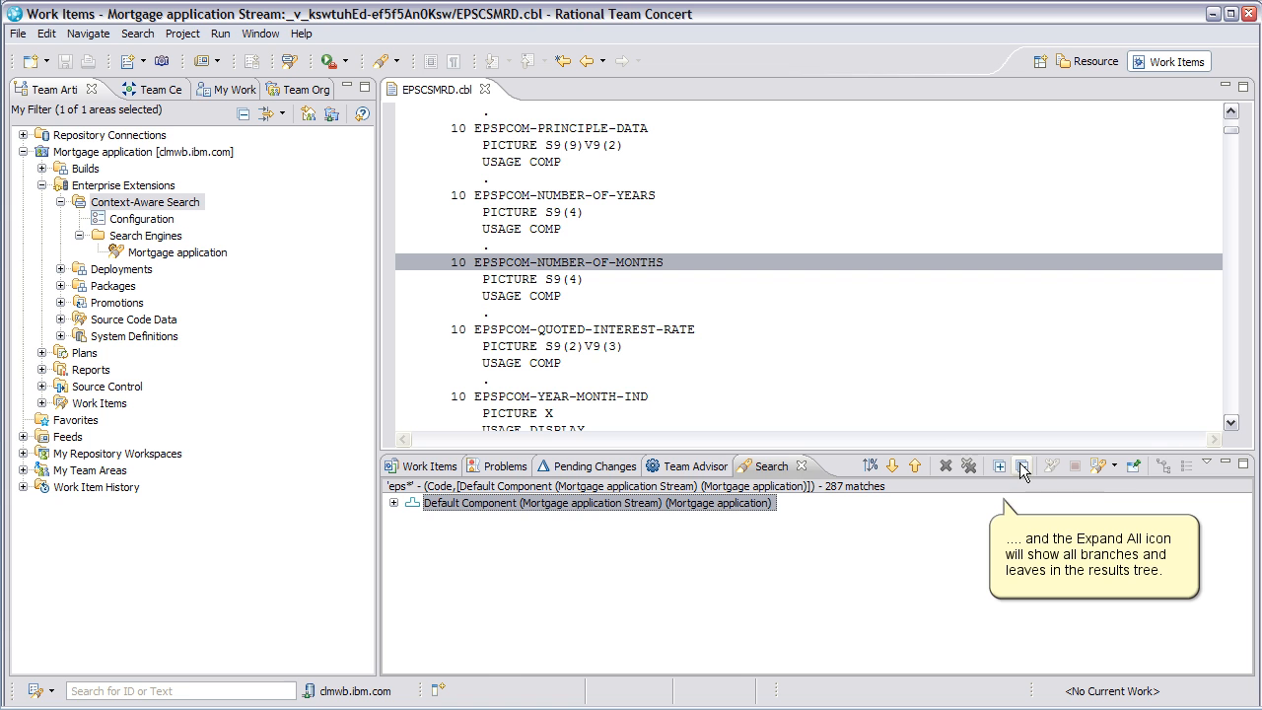
{"action": "left_click", "coordinate": [1021, 465]}
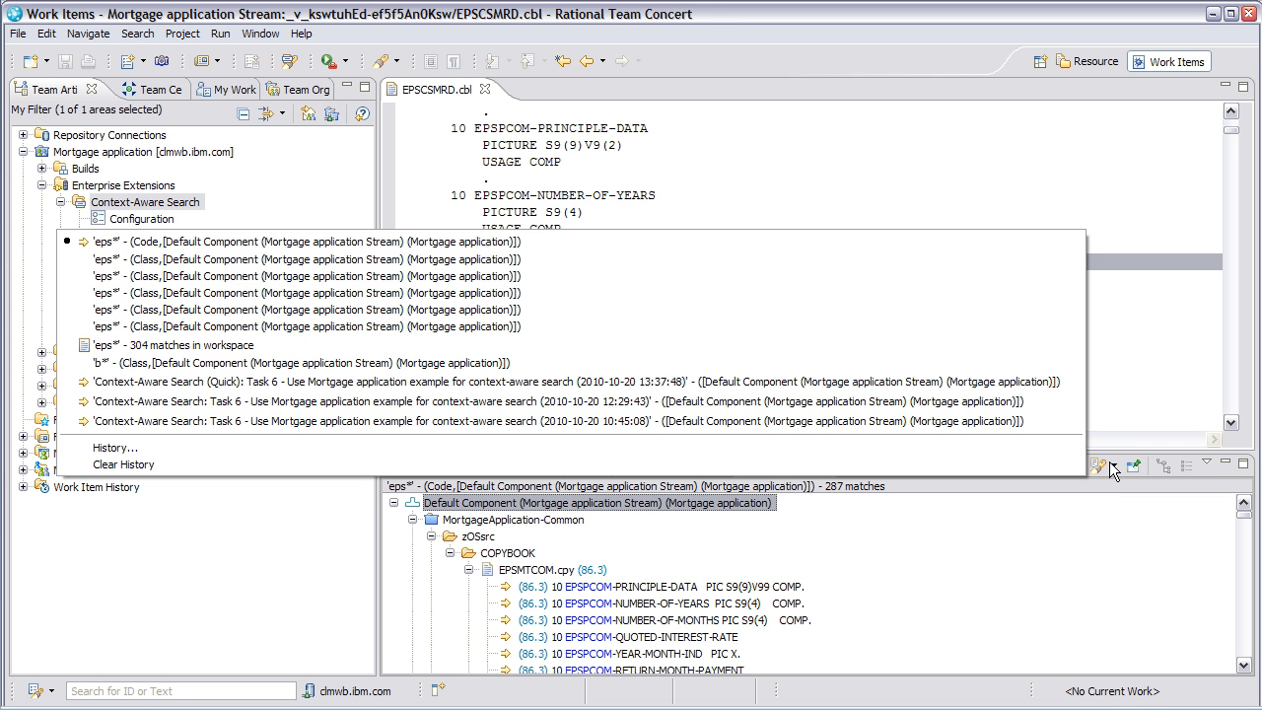
{"action": "mouse_move", "coordinate": [1210, 467]}
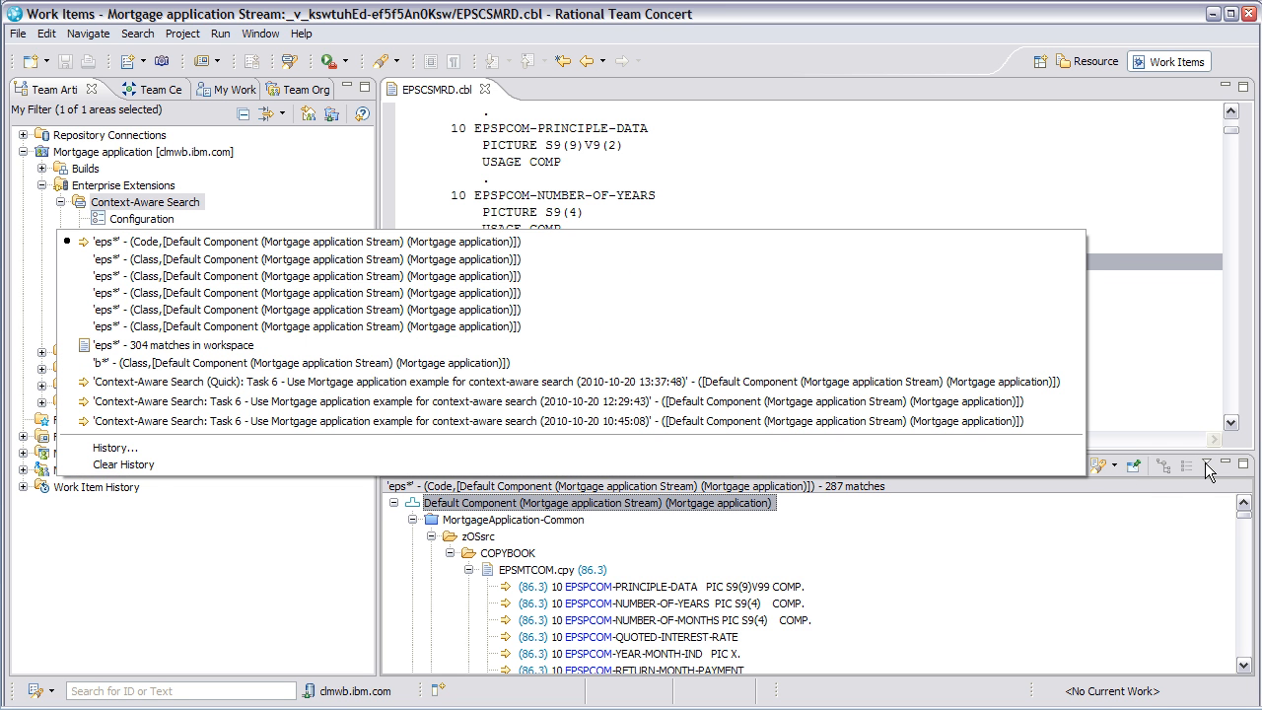
- Show the eps* results as a list, jump to QUOTED-INTEREST-RATE, then close the Search view
{"action": "left_click", "coordinate": [1205, 467]}
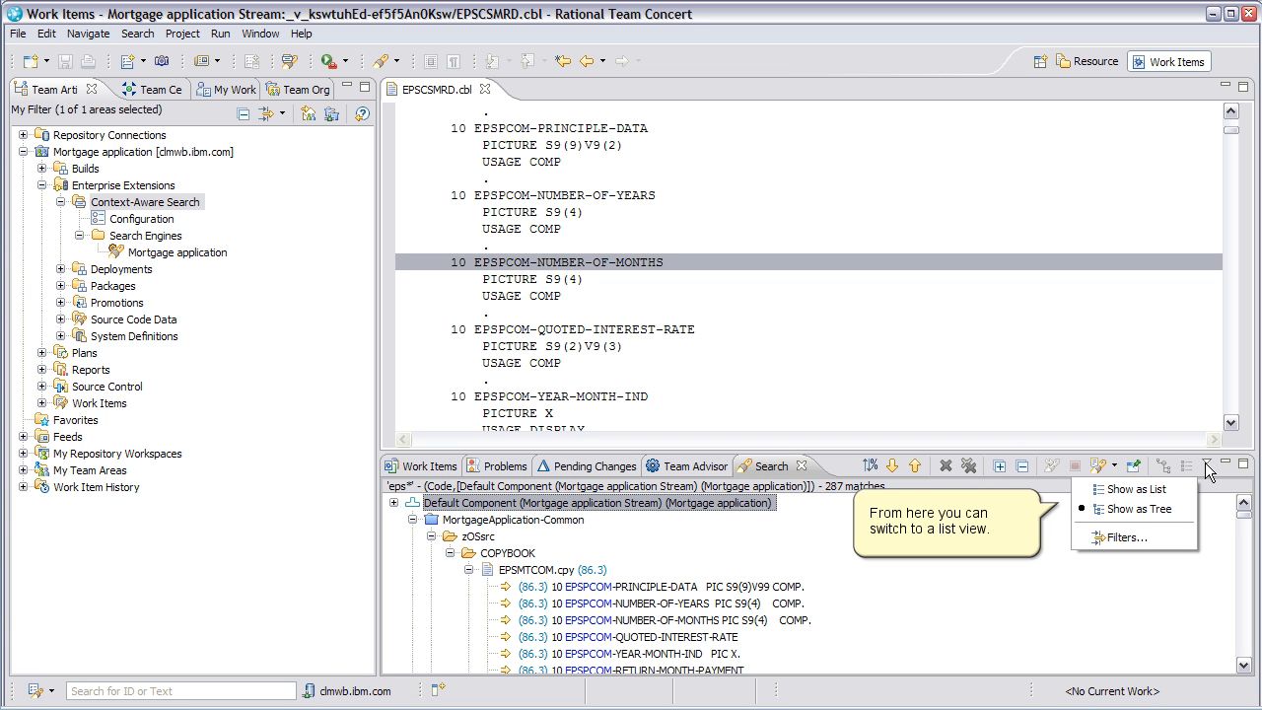
{"action": "mouse_move", "coordinate": [1156, 491]}
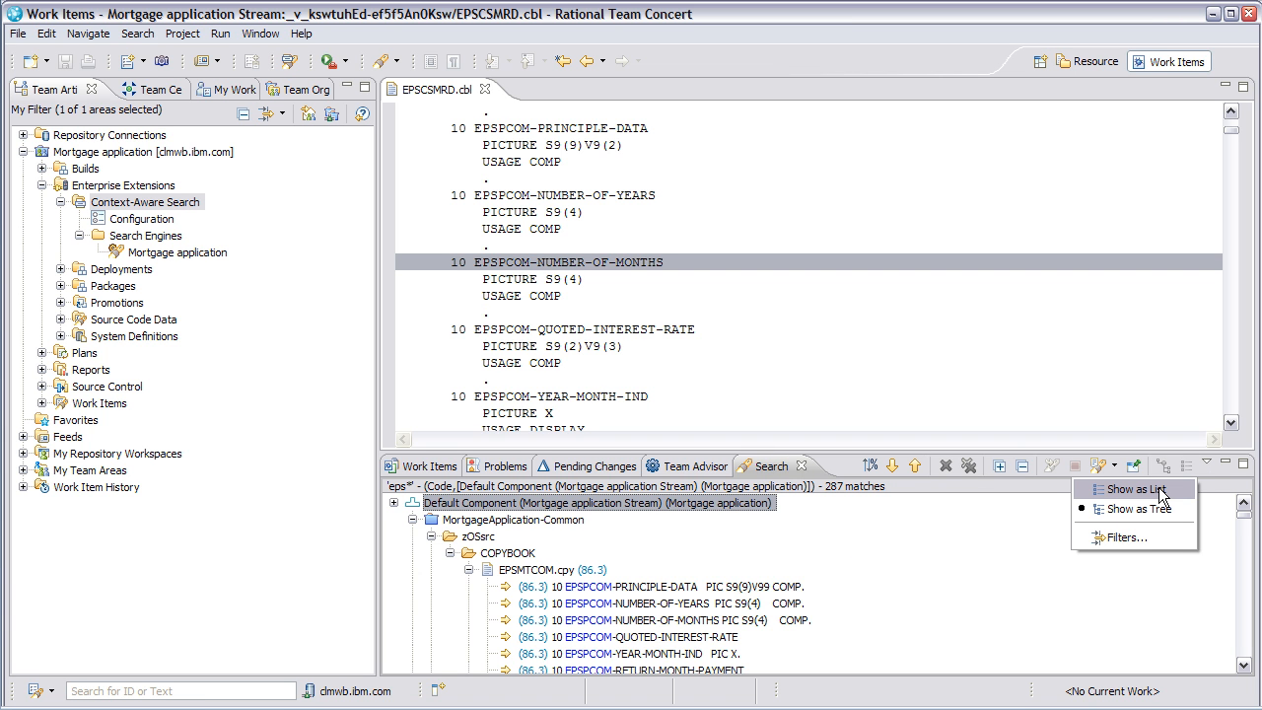
{"action": "left_click", "coordinate": [1135, 489]}
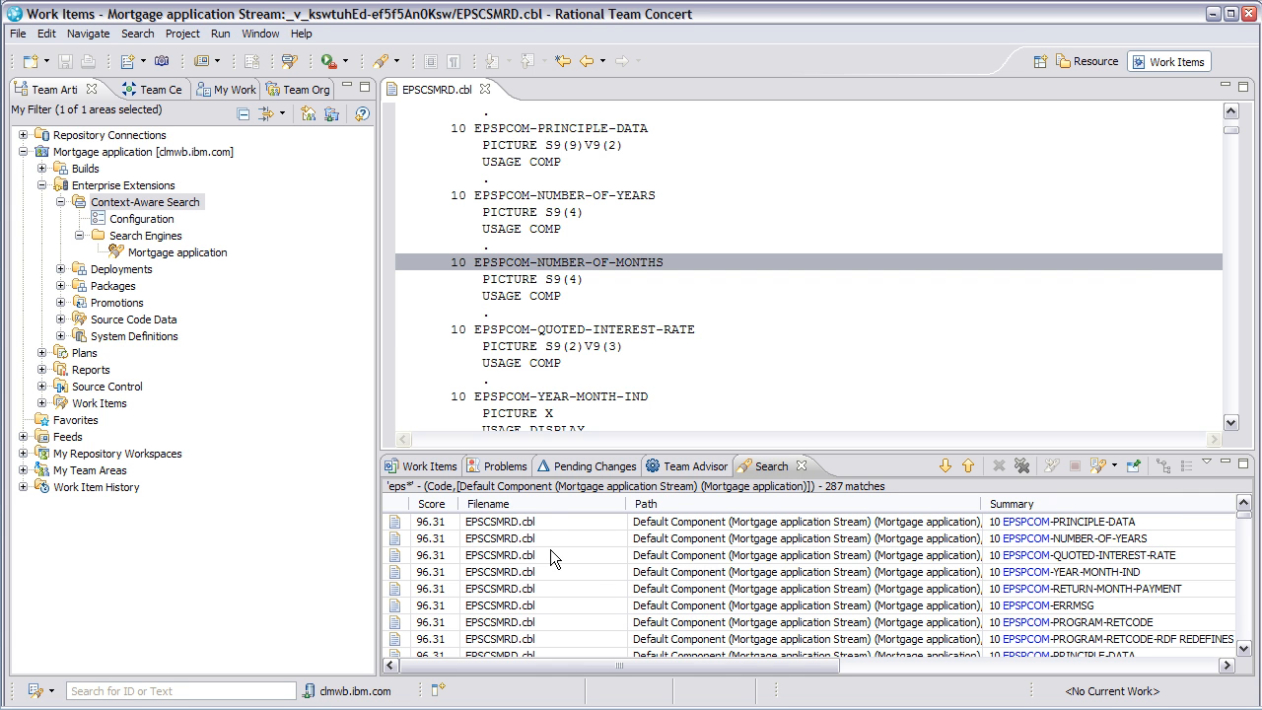
{"action": "left_click", "coordinate": [499, 556]}
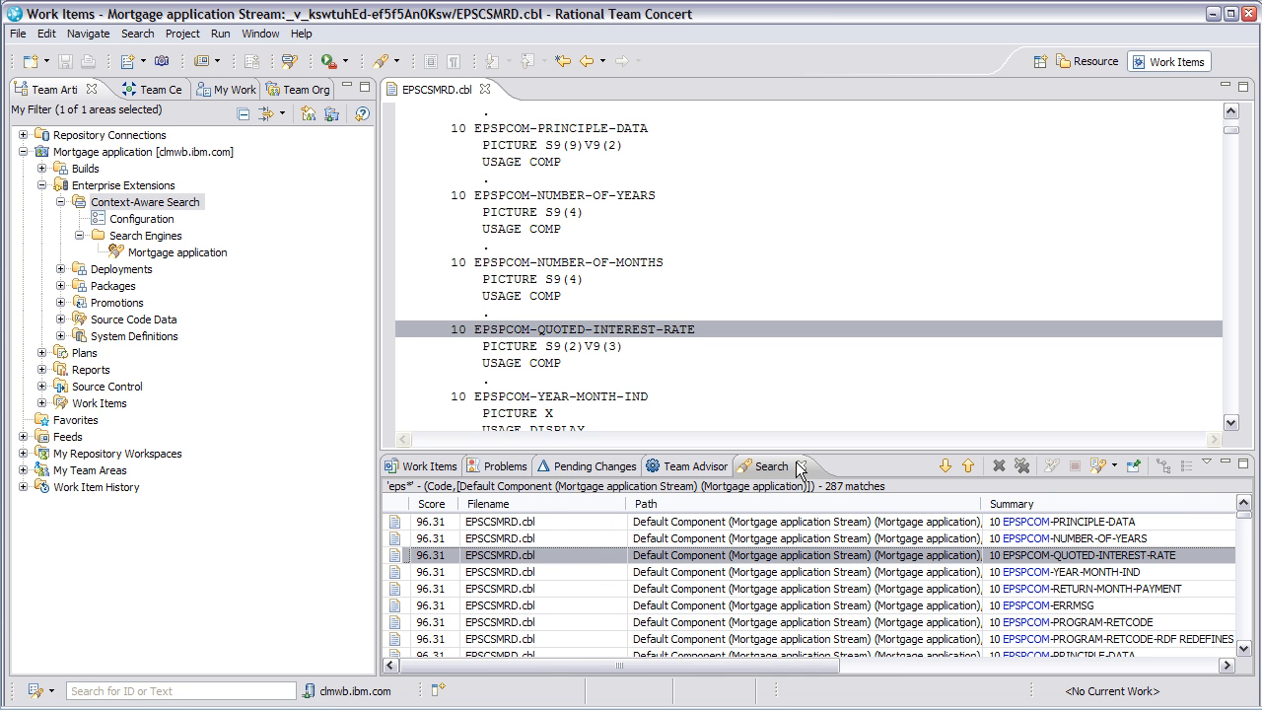
{"action": "left_click", "coordinate": [800, 466]}
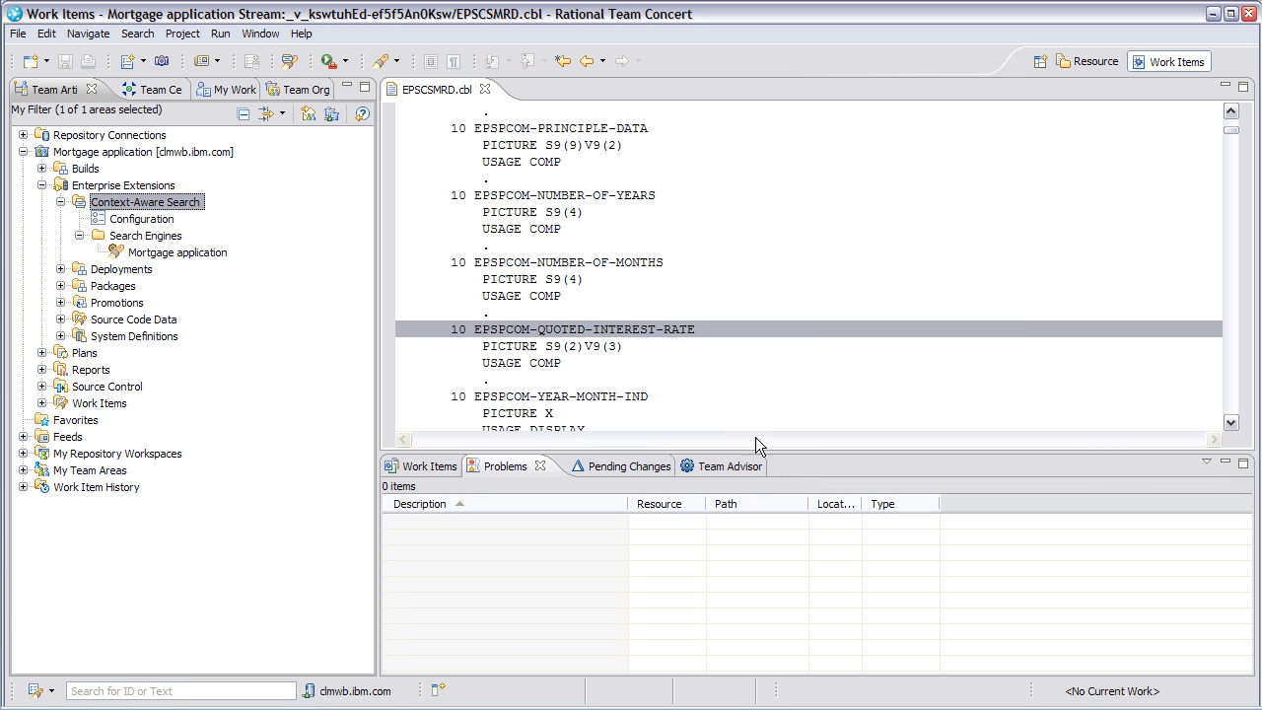
{"action": "mouse_move", "coordinate": [485, 90]}
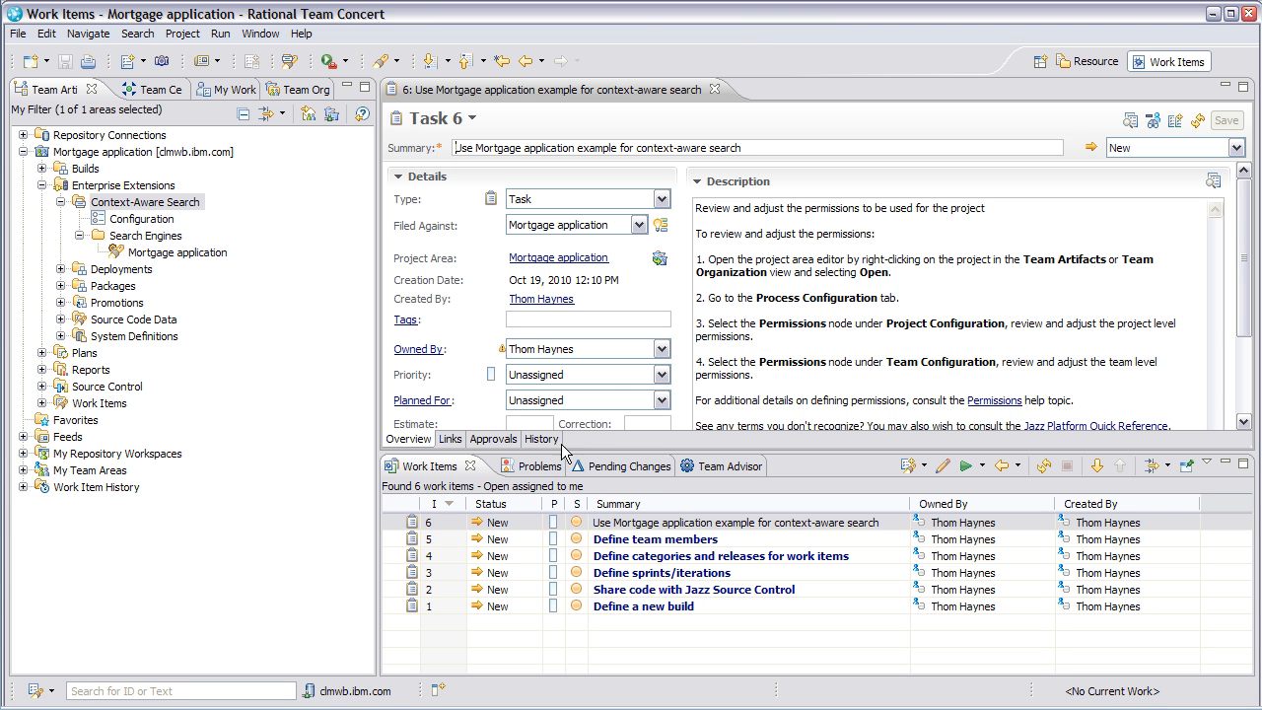
- Choose Open Context-Aware Search from Task 6's header dropdown
{"action": "left_click", "coordinate": [472, 118]}
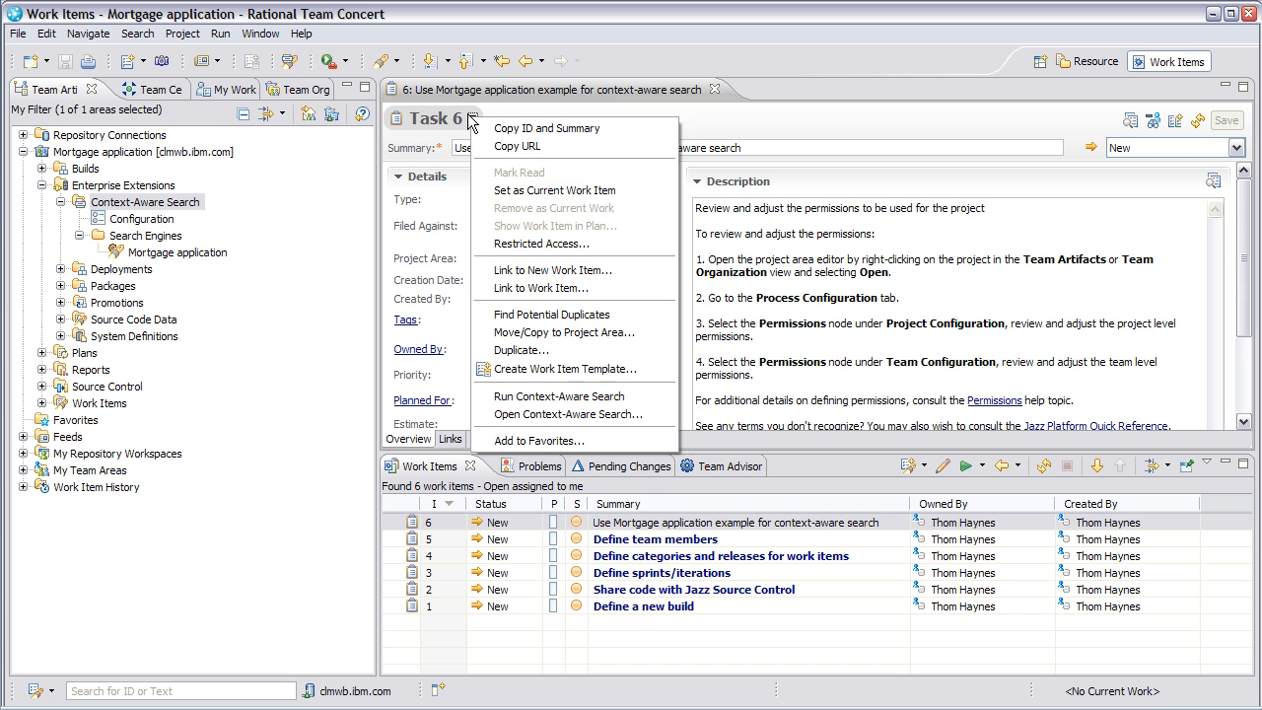
{"action": "mouse_move", "coordinate": [555, 414]}
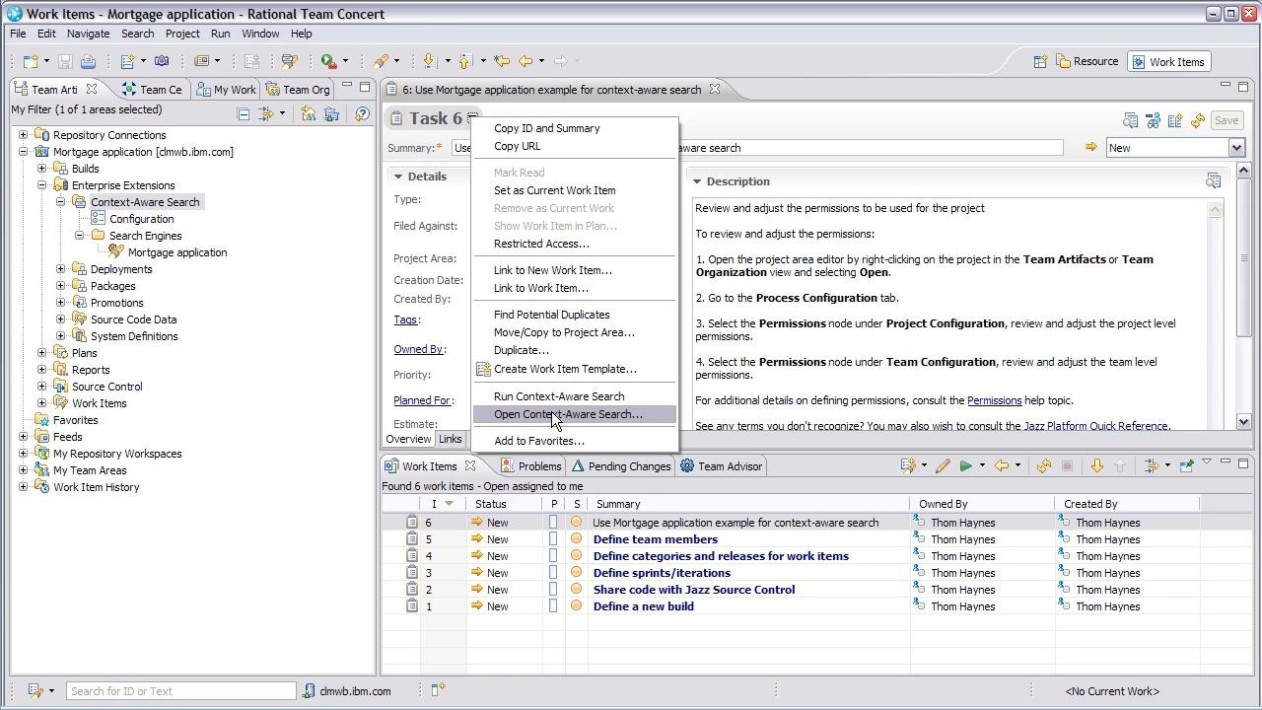
{"action": "left_click", "coordinate": [556, 414]}
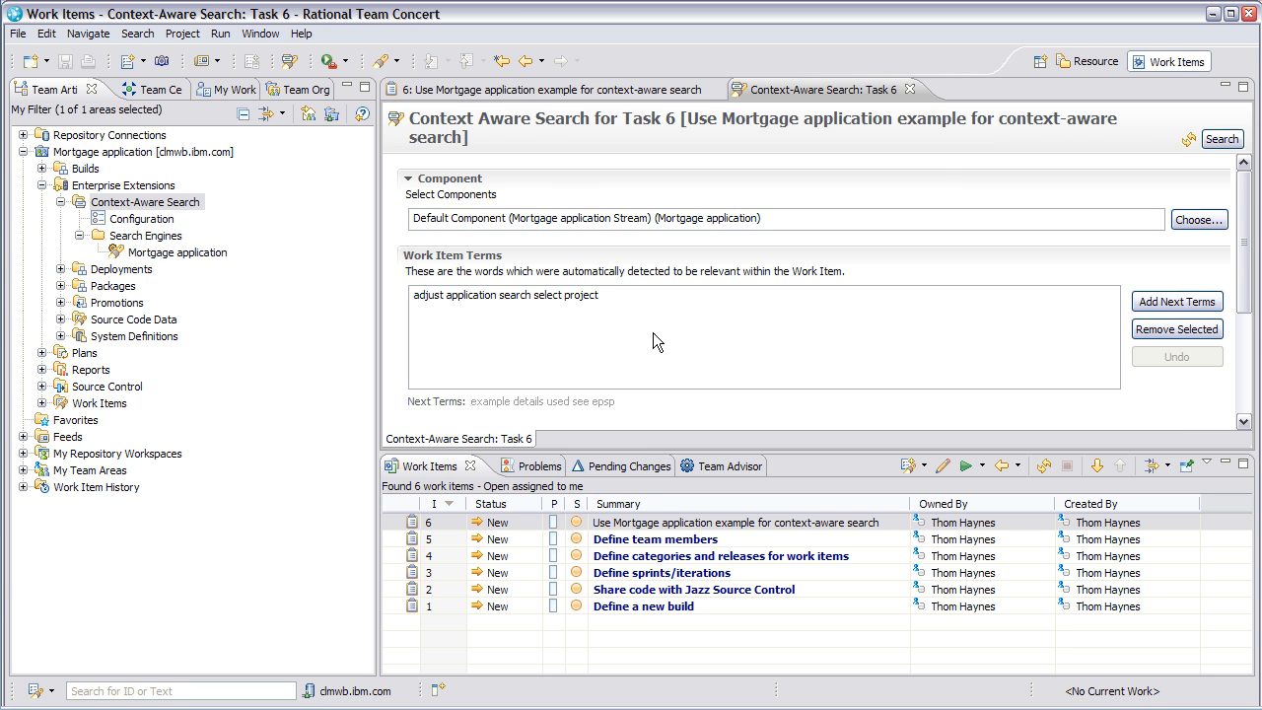
{"action": "mouse_move", "coordinate": [833, 105]}
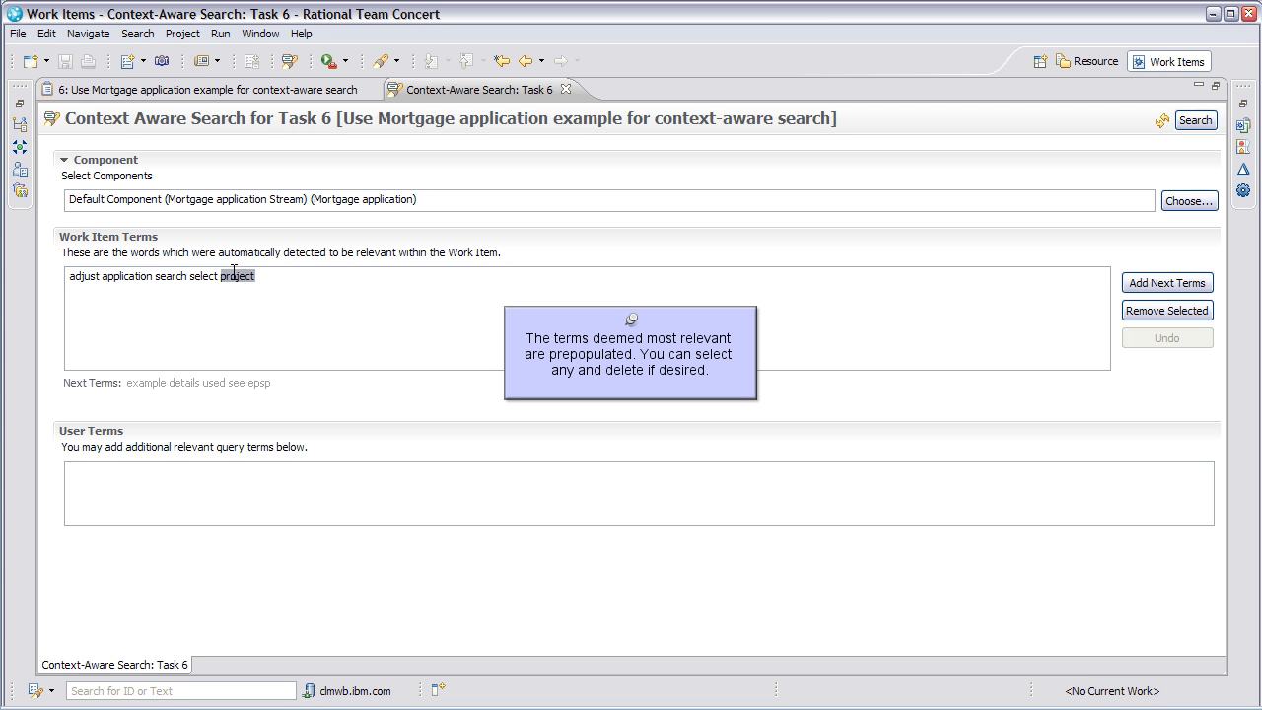
{"action": "mouse_move", "coordinate": [340, 317]}
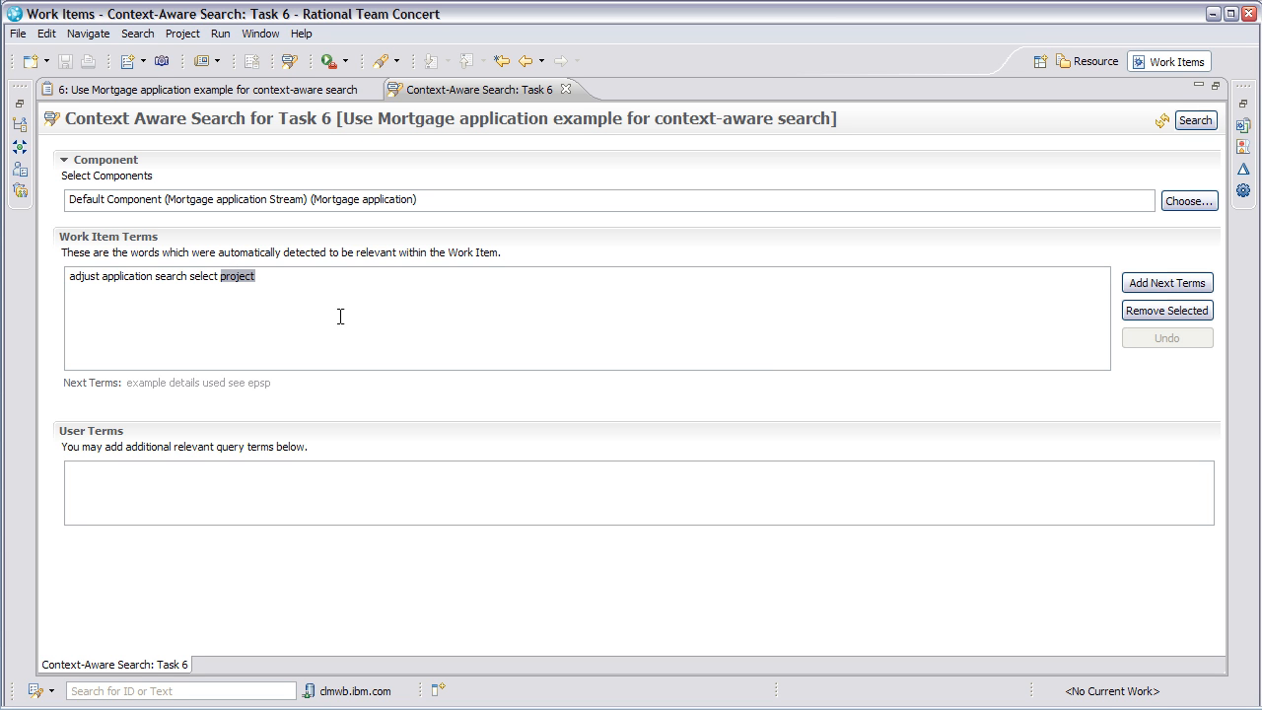
{"action": "mouse_move", "coordinate": [960, 323]}
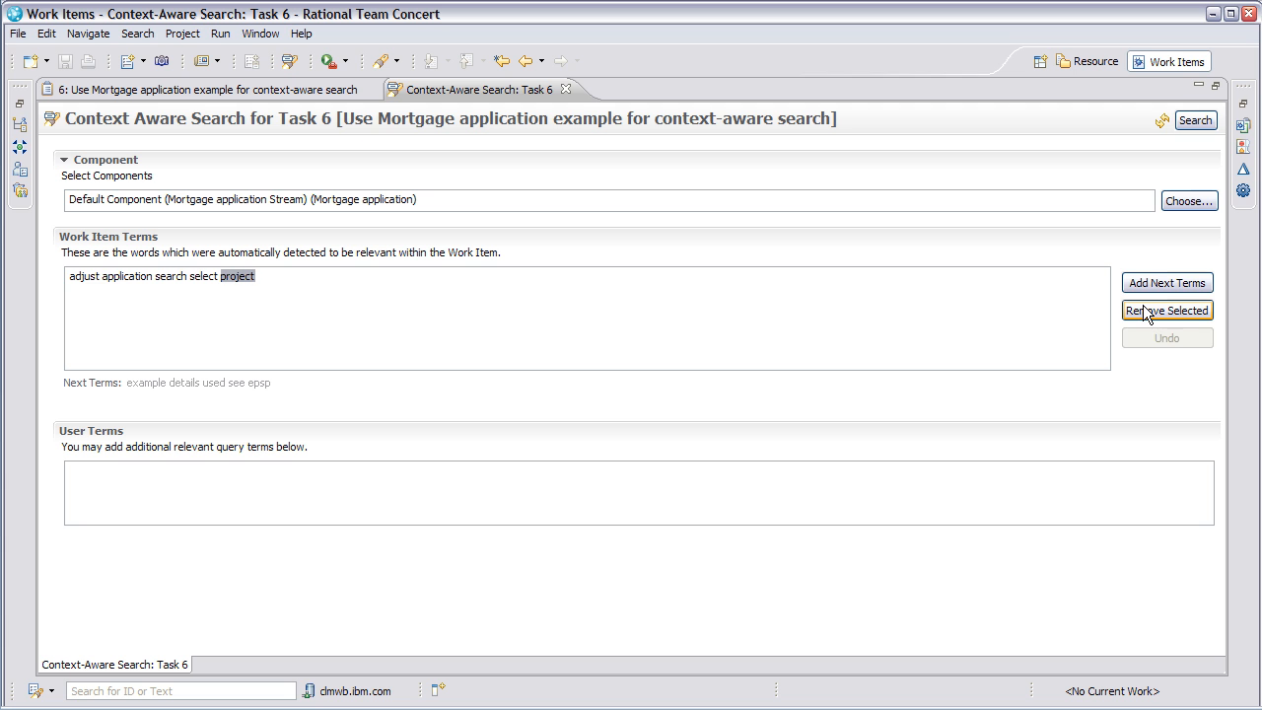
- Remove the term 'project' and add the next terms example, details, used, see, epsp
{"action": "left_click", "coordinate": [1168, 310]}
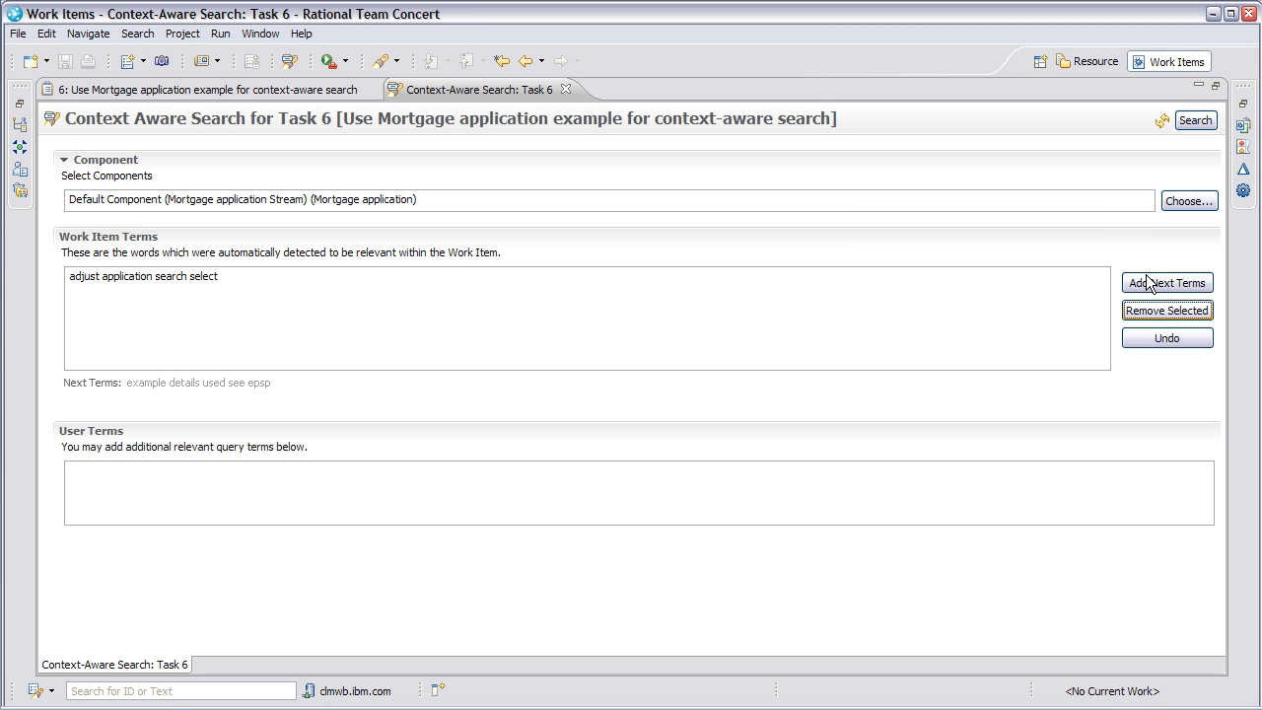
{"action": "left_click", "coordinate": [1166, 282]}
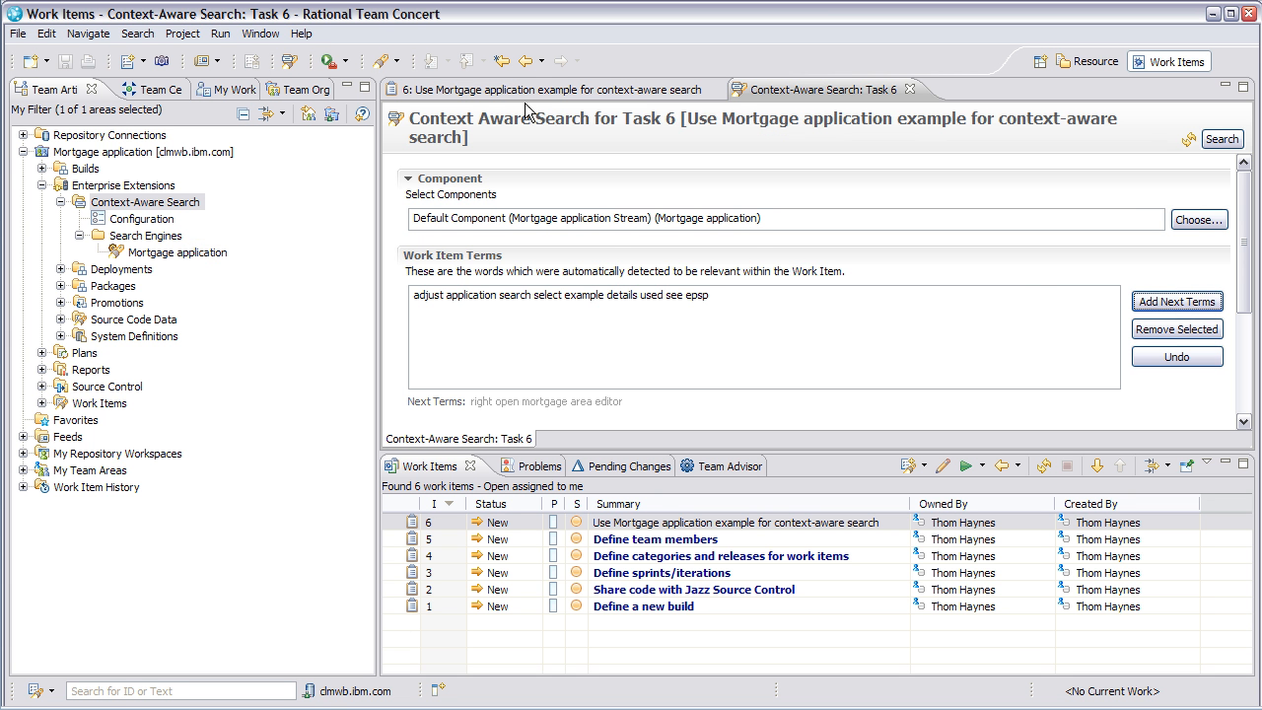
{"action": "mouse_move", "coordinate": [1077, 148]}
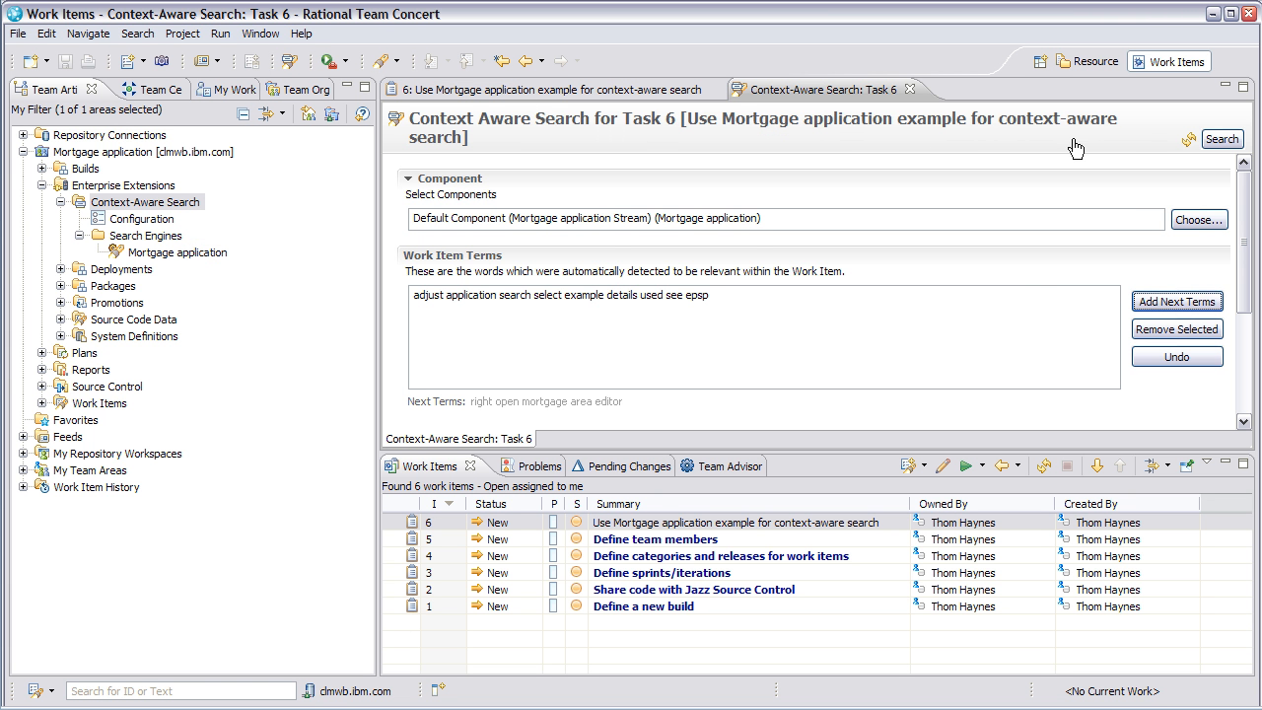
- Search Task 6's terms, view the 79 matches as a tree, then close the results and EPSCMORT.cbl
{"action": "left_click", "coordinate": [1227, 139]}
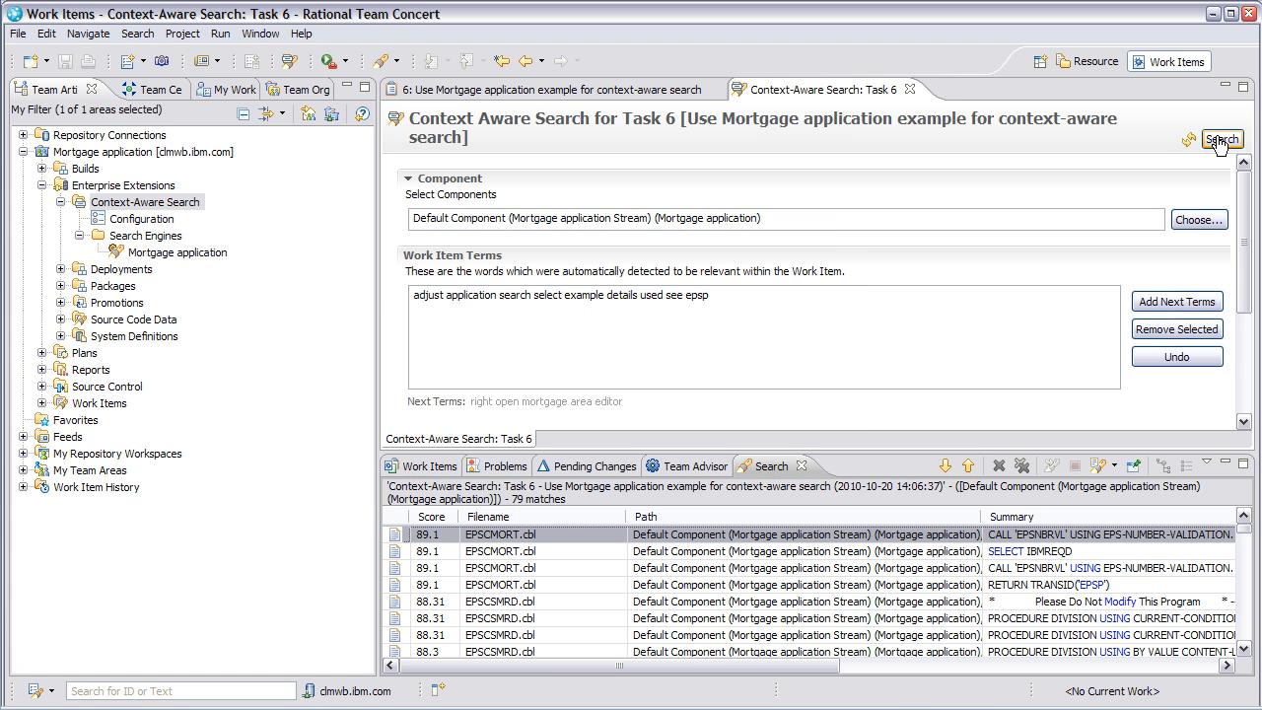
{"action": "mouse_move", "coordinate": [1235, 332]}
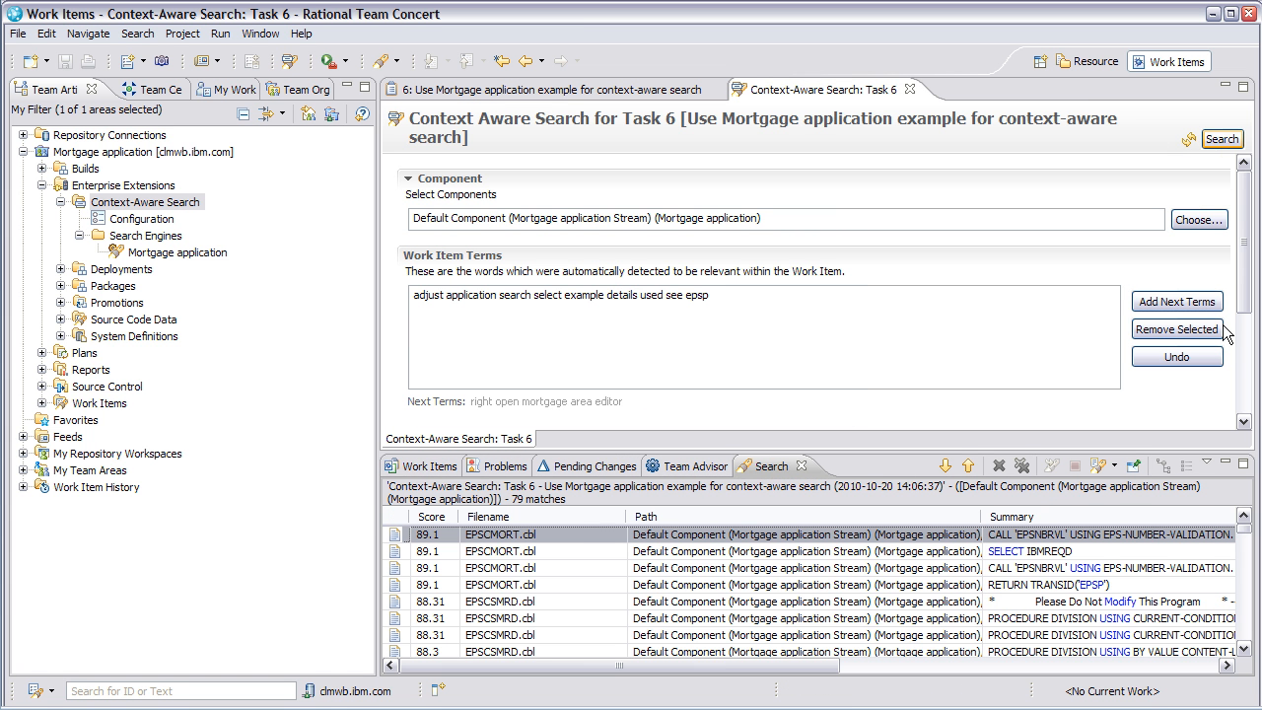
{"action": "left_click", "coordinate": [1108, 466]}
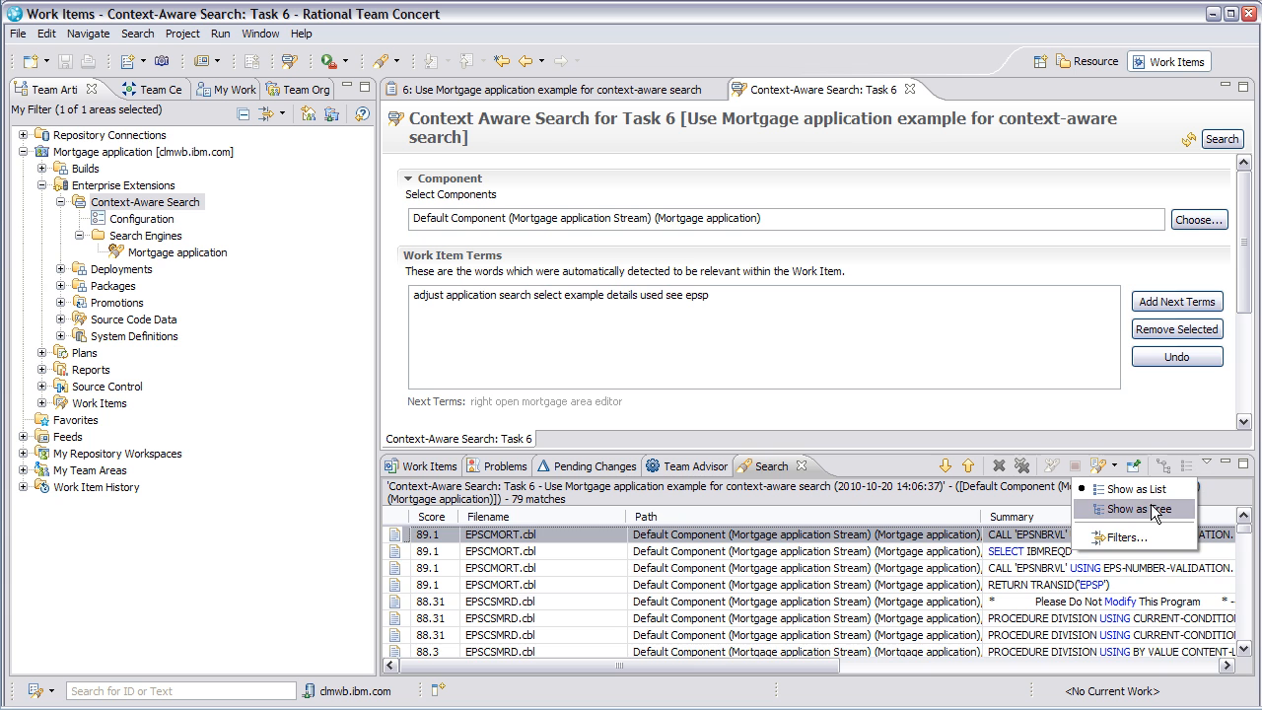
{"action": "left_click", "coordinate": [1139, 505]}
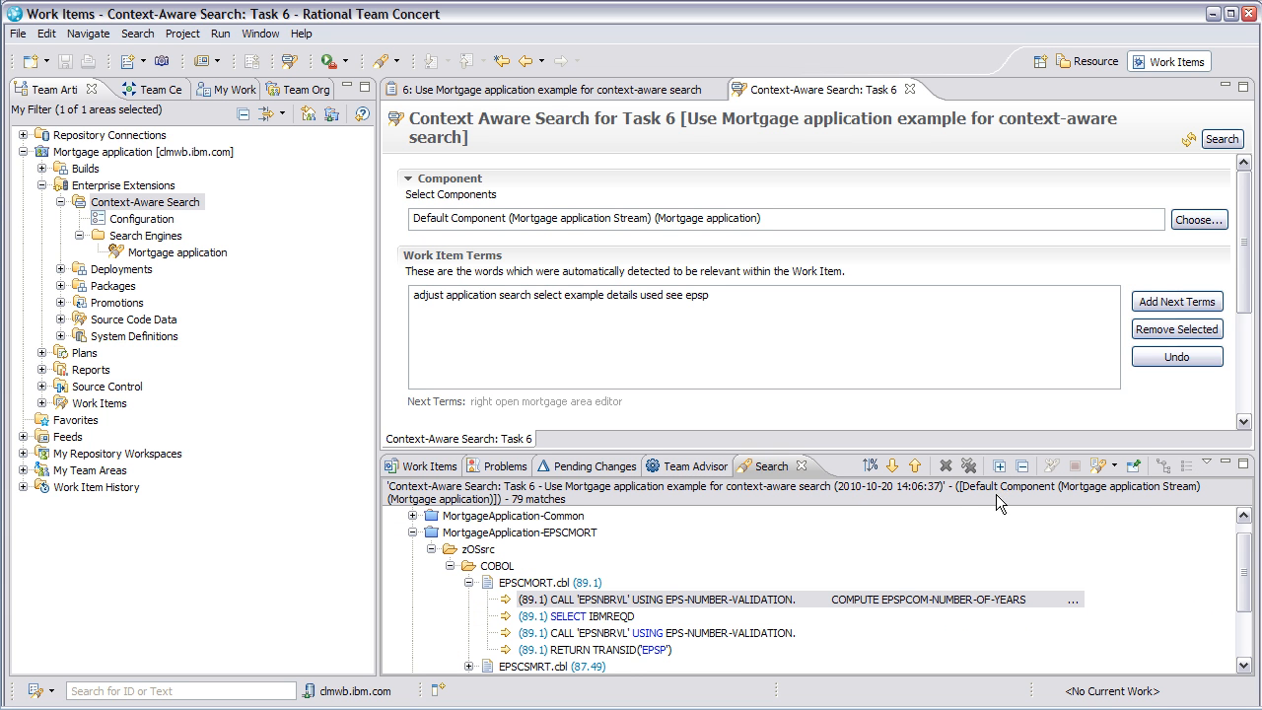
{"action": "mouse_move", "coordinate": [870, 466]}
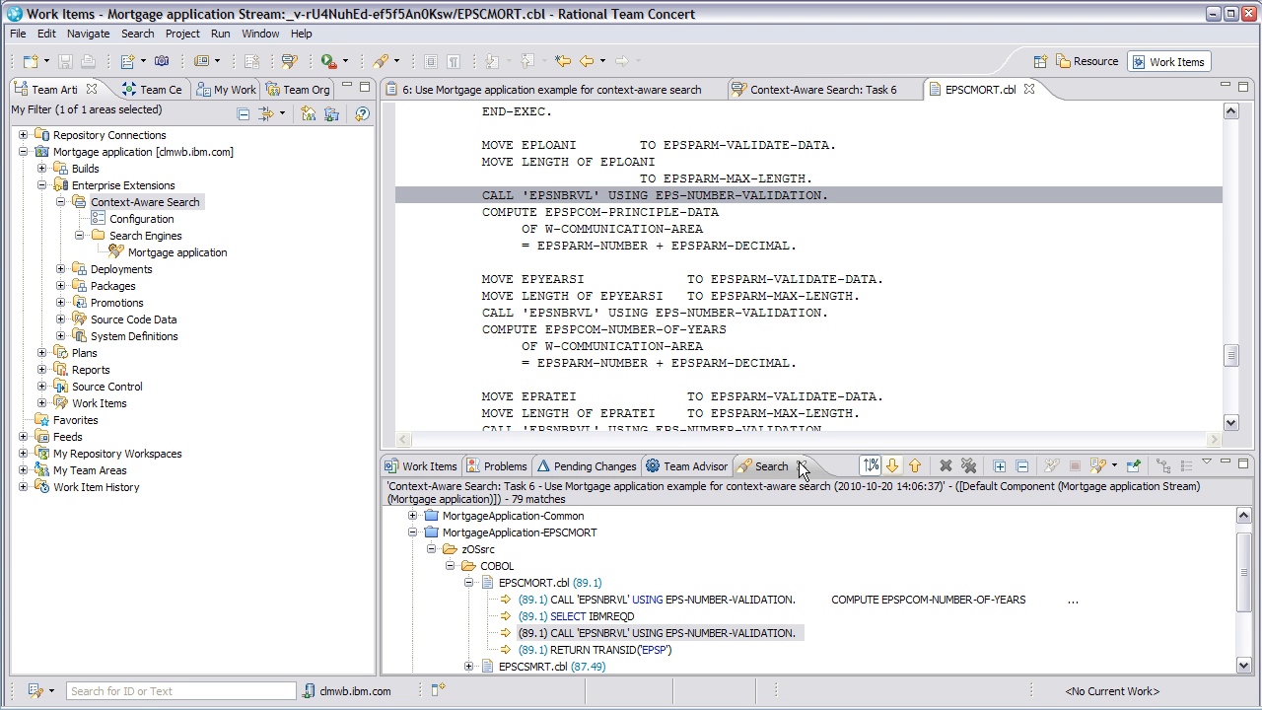
{"action": "left_click", "coordinate": [428, 465]}
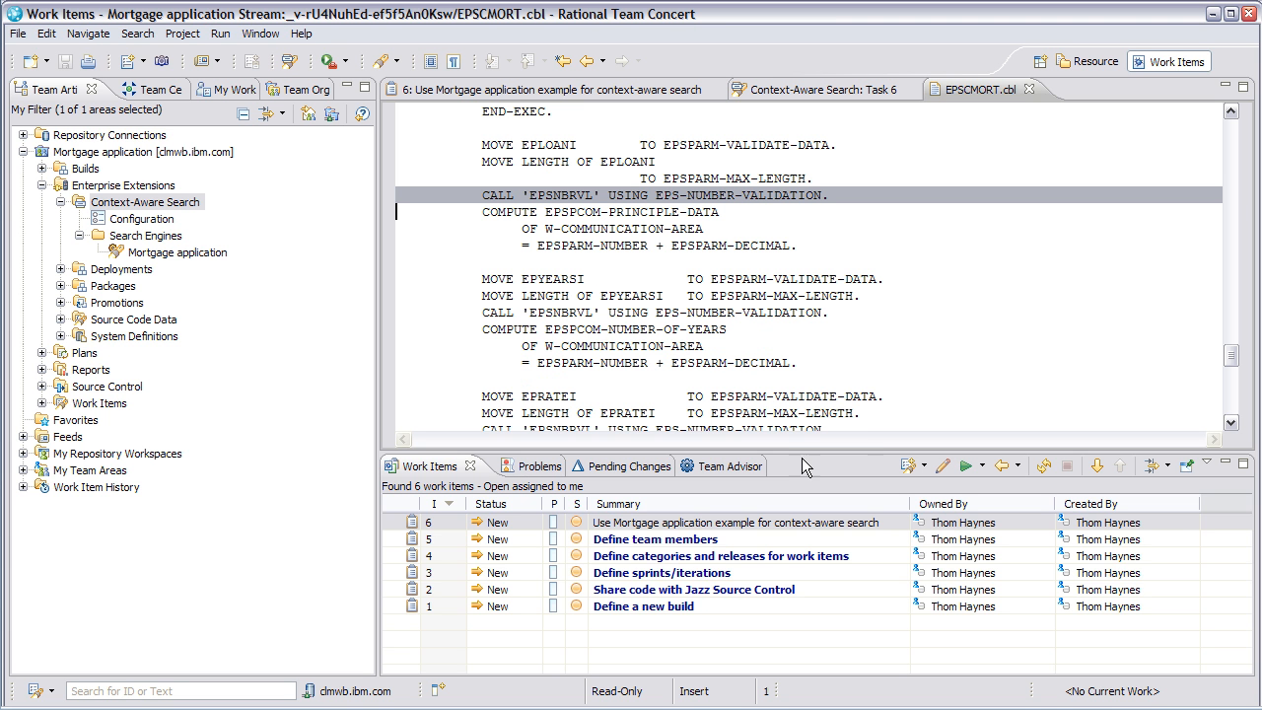
{"action": "mouse_move", "coordinate": [1029, 94]}
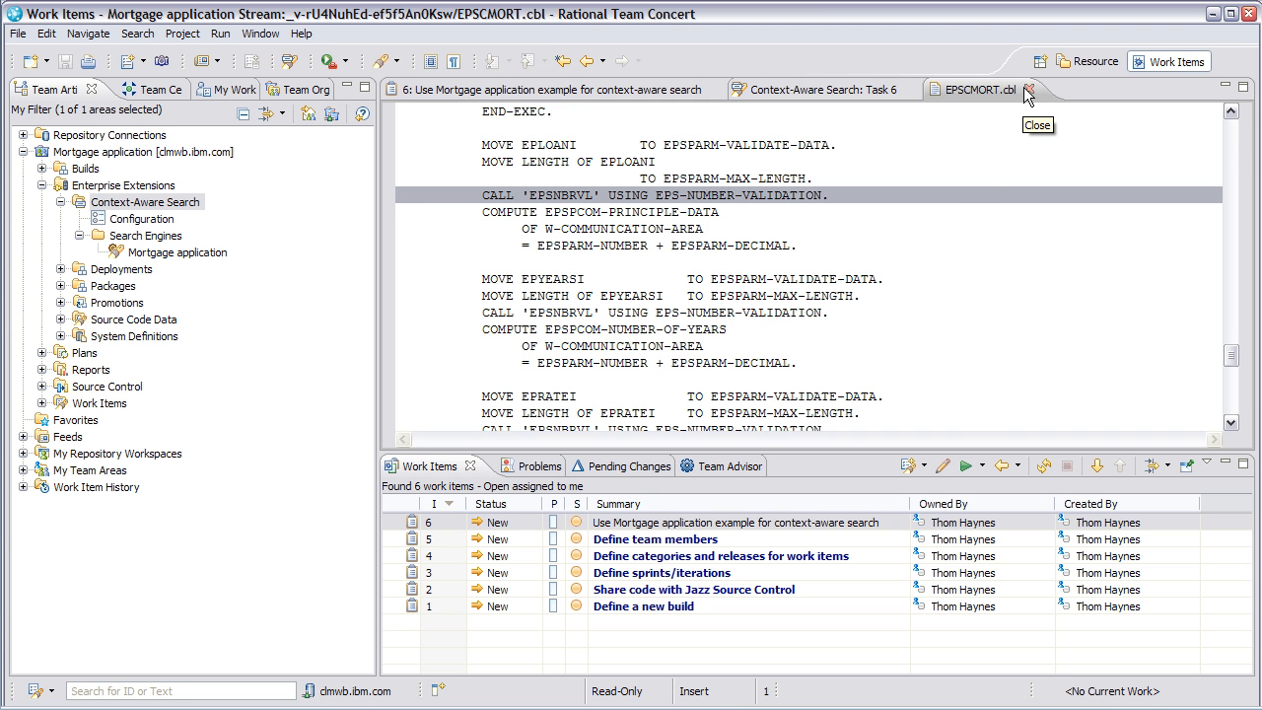
{"action": "left_click", "coordinate": [1033, 92]}
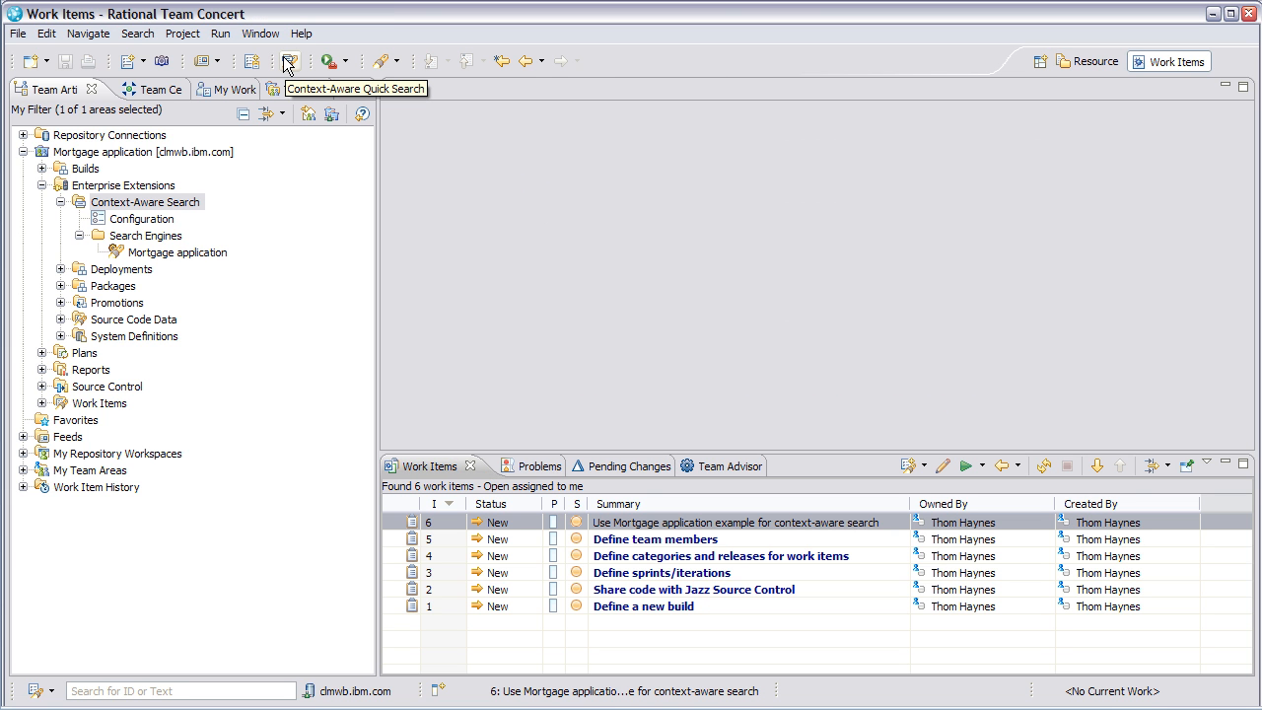
{"action": "mouse_move", "coordinate": [289, 62]}
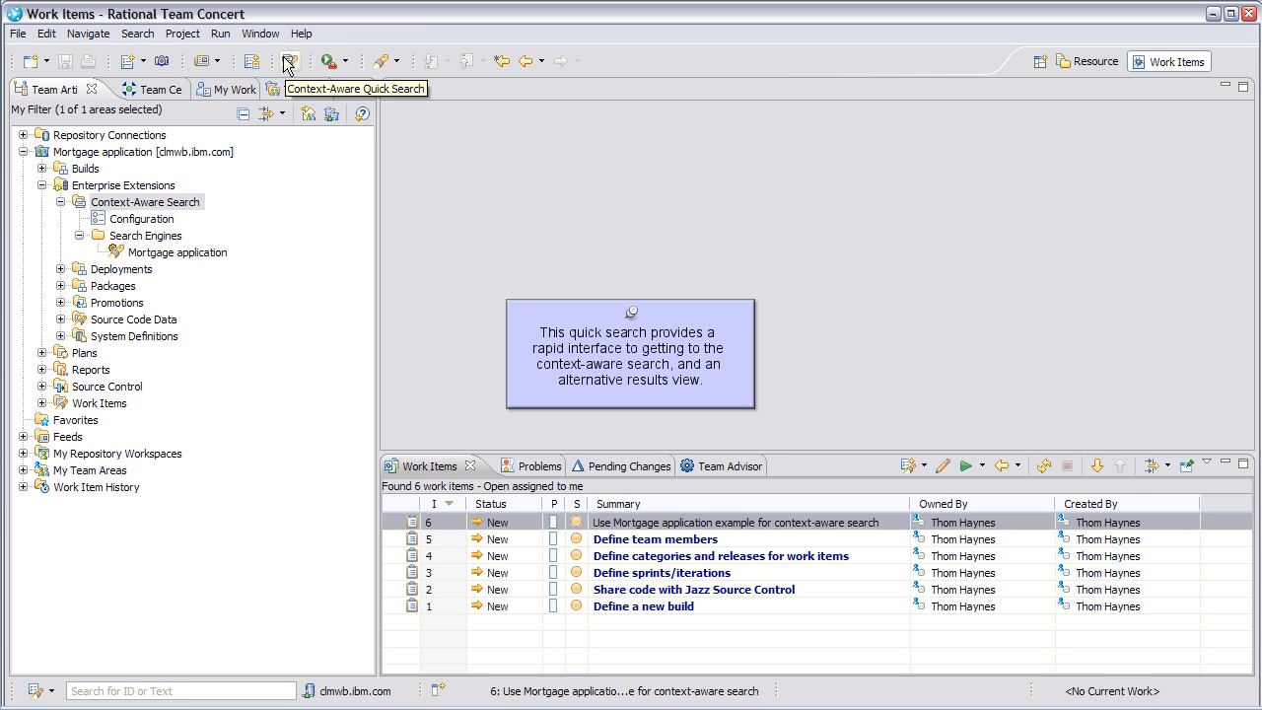
- Run a Context-Aware Quick Search for bind* from the toolbar button
{"action": "left_click", "coordinate": [289, 61]}
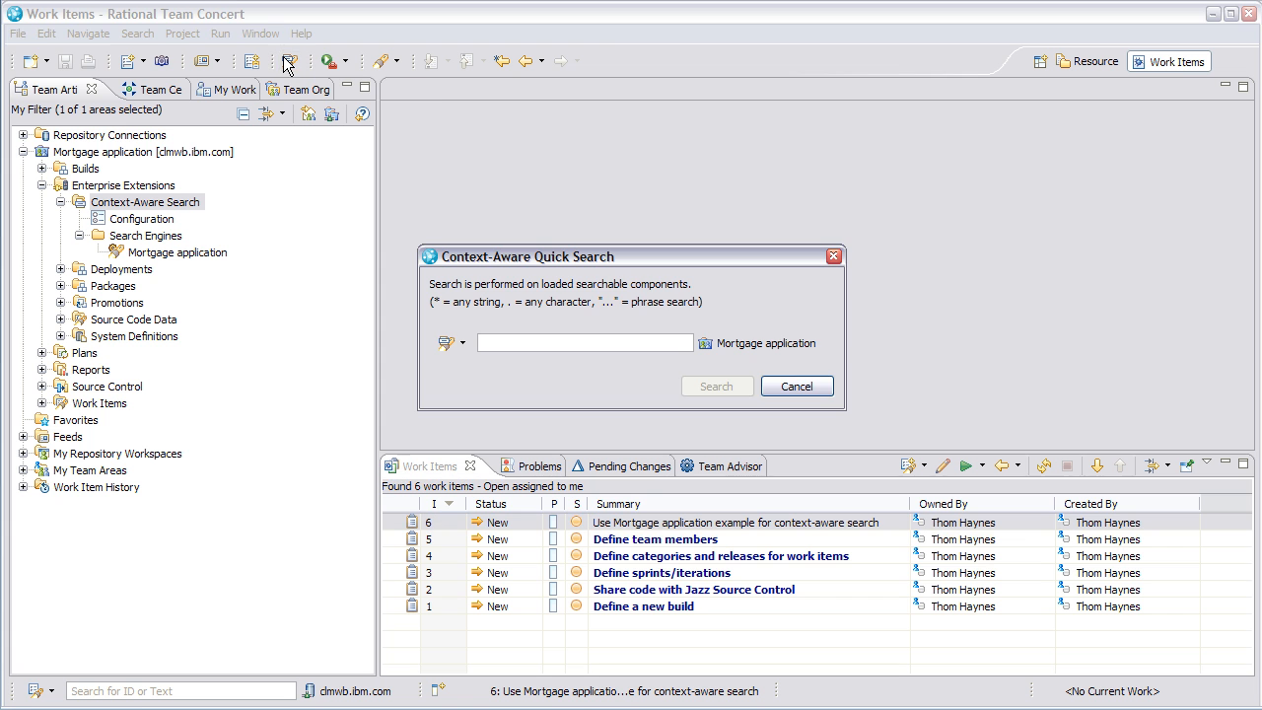
{"action": "mouse_move", "coordinate": [462, 343]}
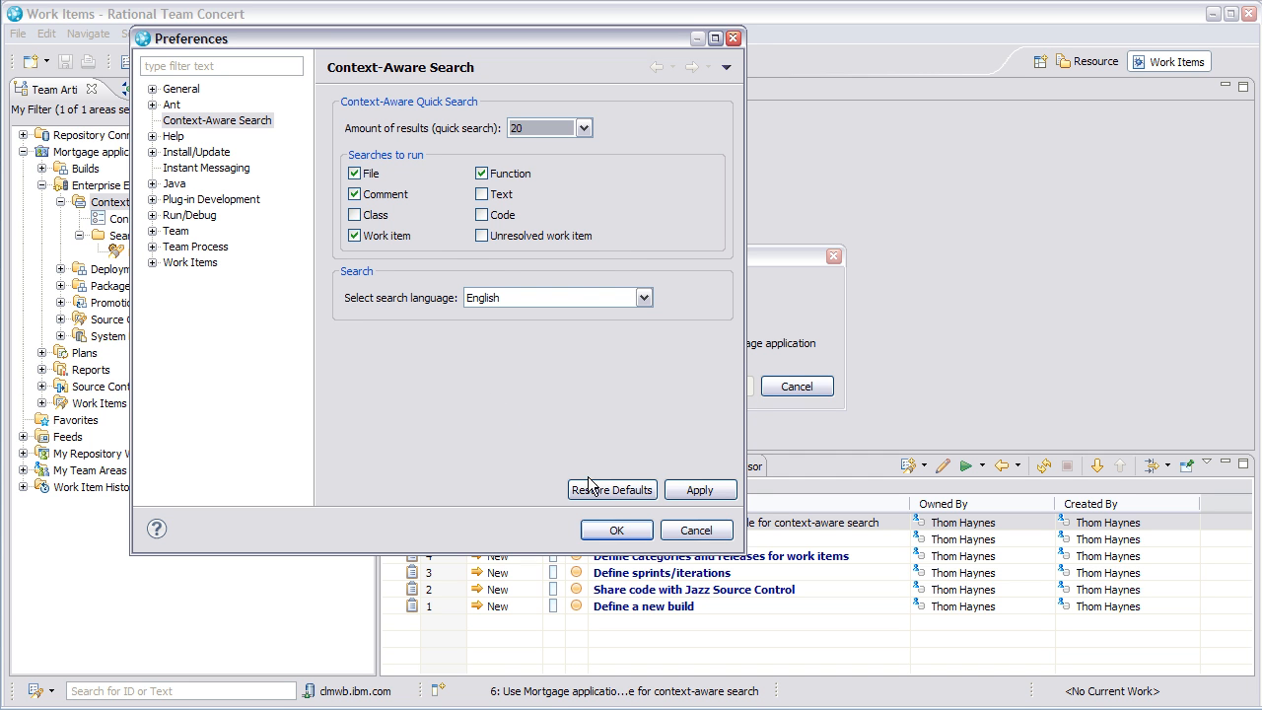
{"action": "mouse_move", "coordinate": [494, 346]}
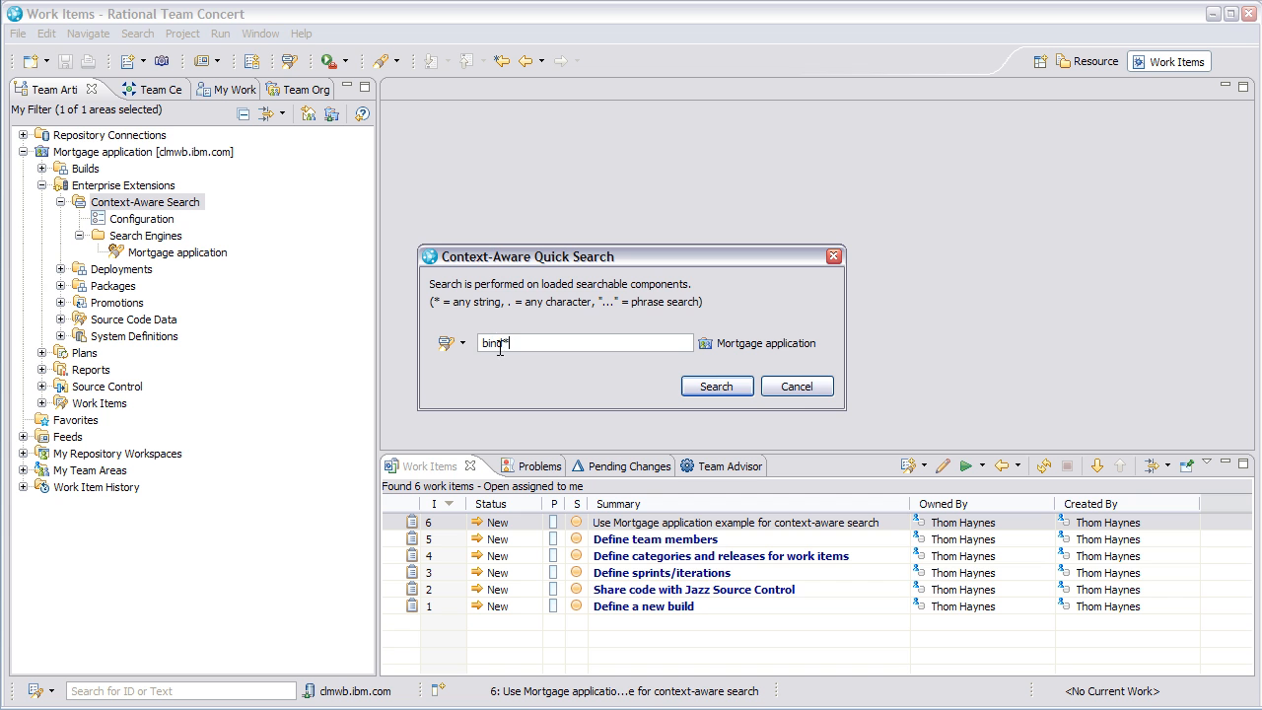
{"action": "left_click", "coordinate": [717, 385]}
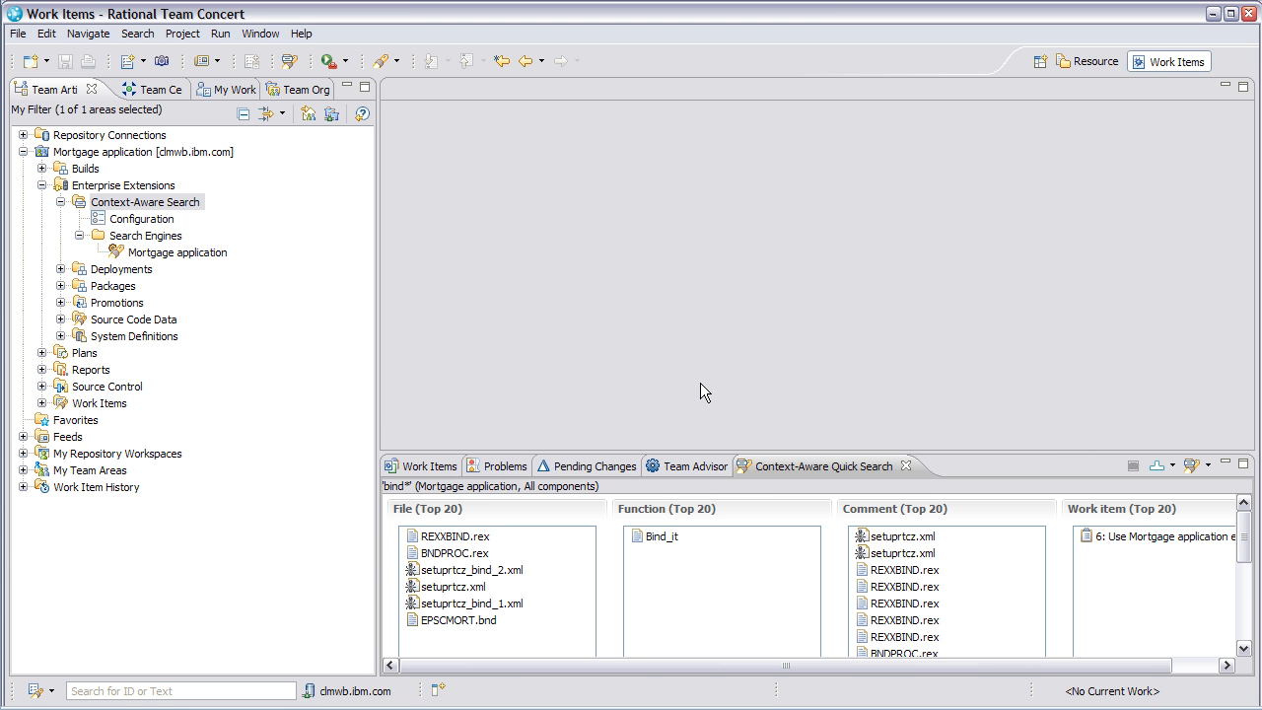
{"action": "mouse_move", "coordinate": [658, 537]}
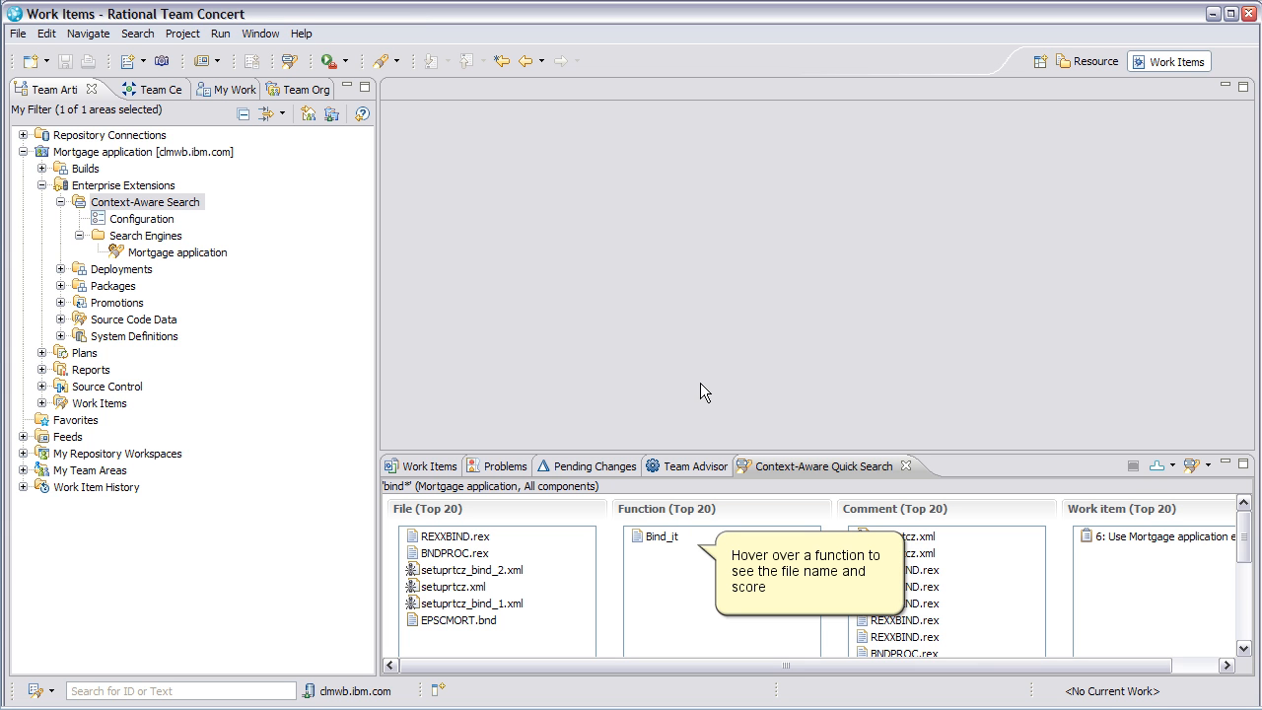